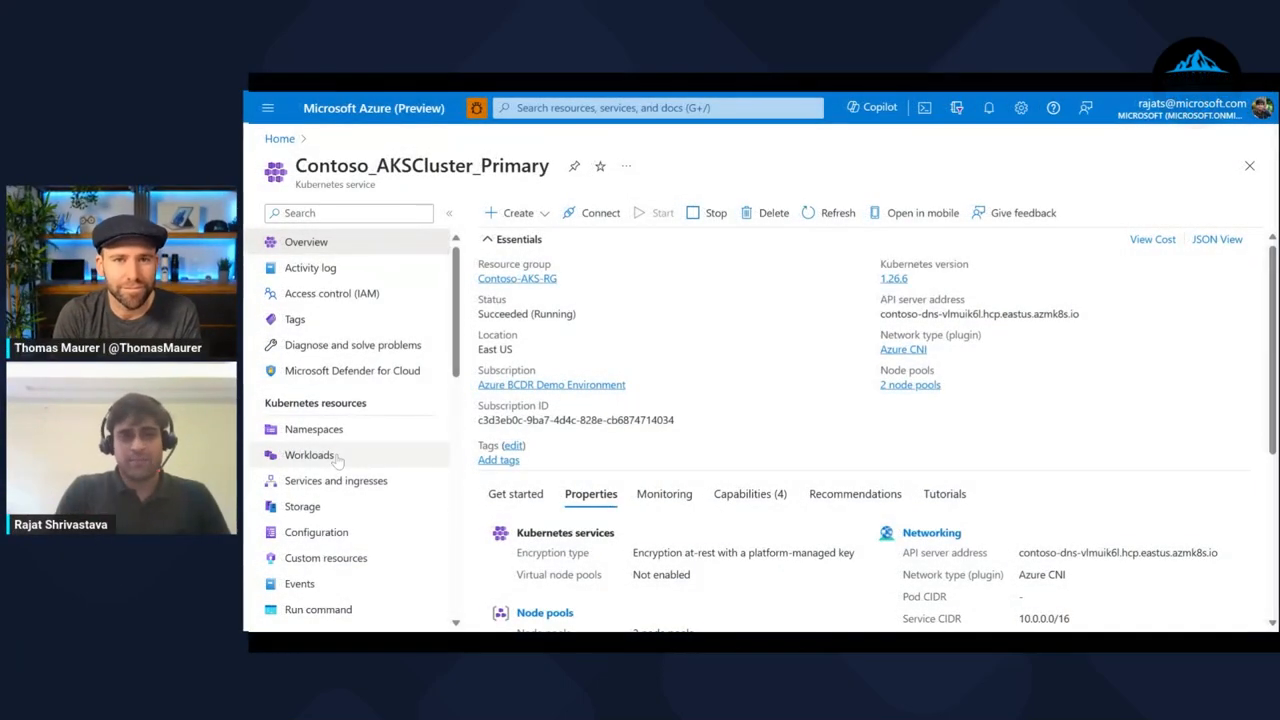
Step: Filter the cluster's Workloads deployments to the wordpressapp namespace, showing wordpress and wordpress-mysql
click(308, 456)
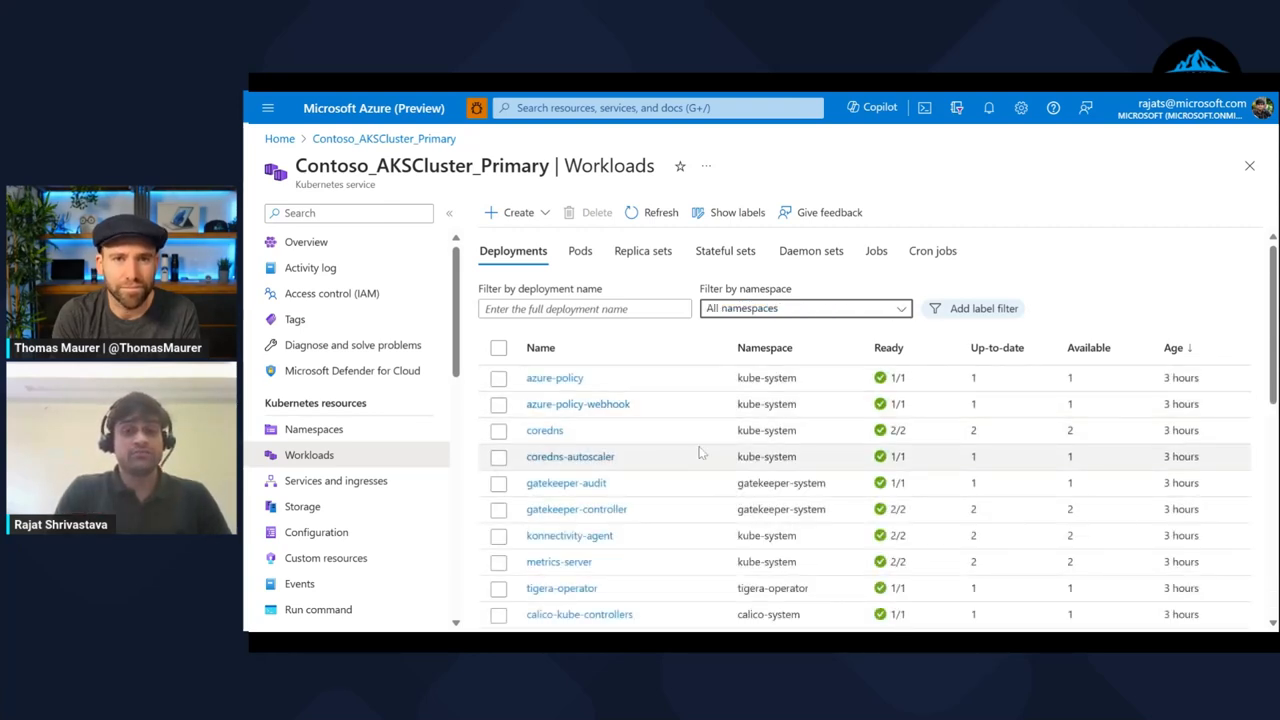
click(804, 308)
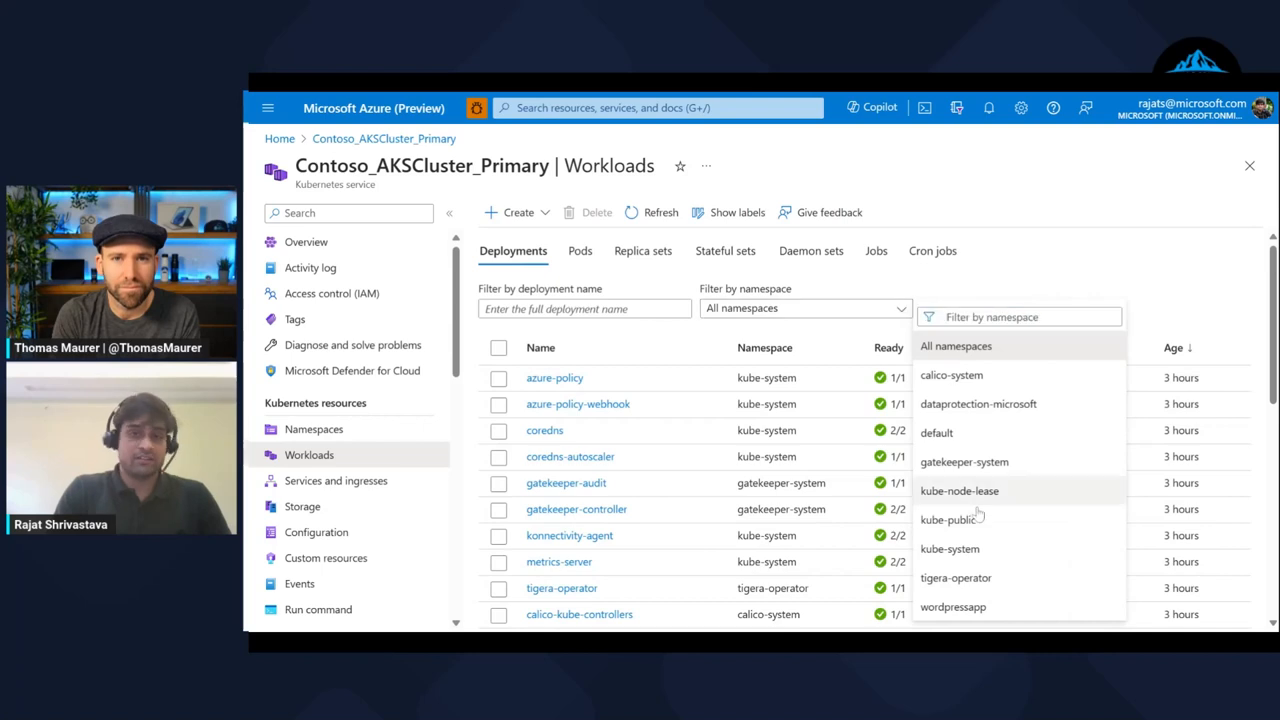
click(952, 608)
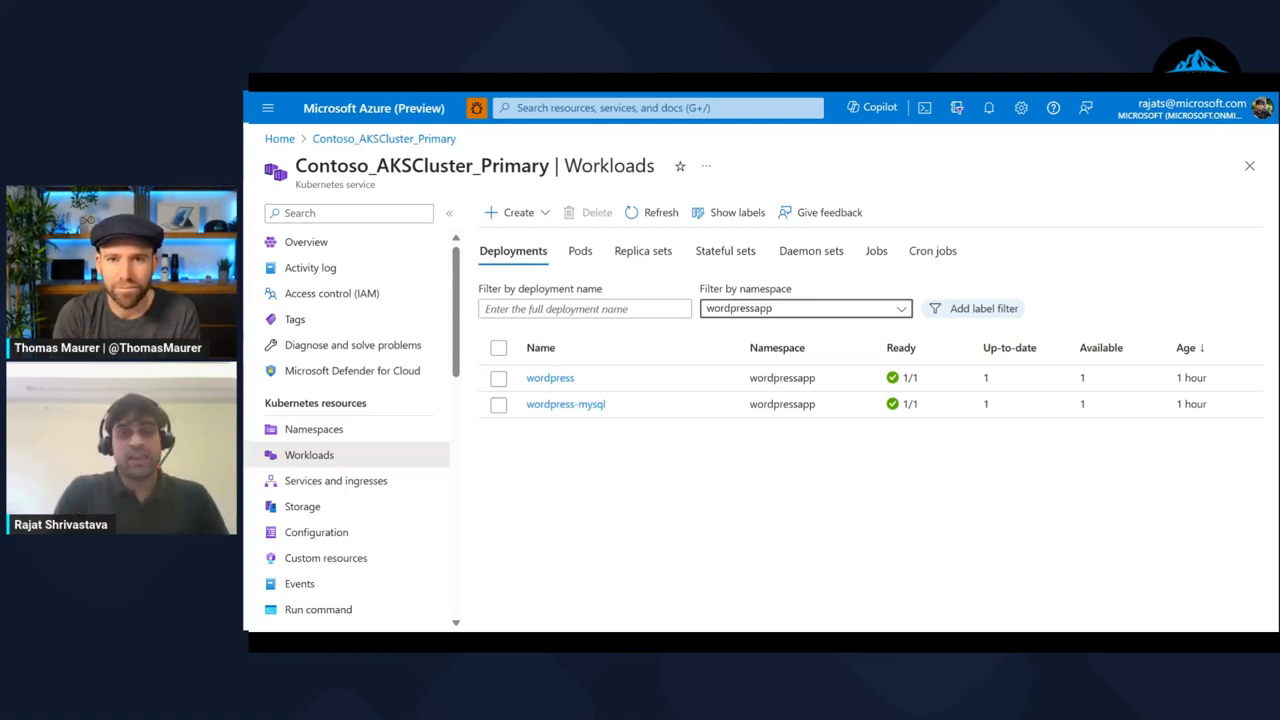
scroll(down, 3)
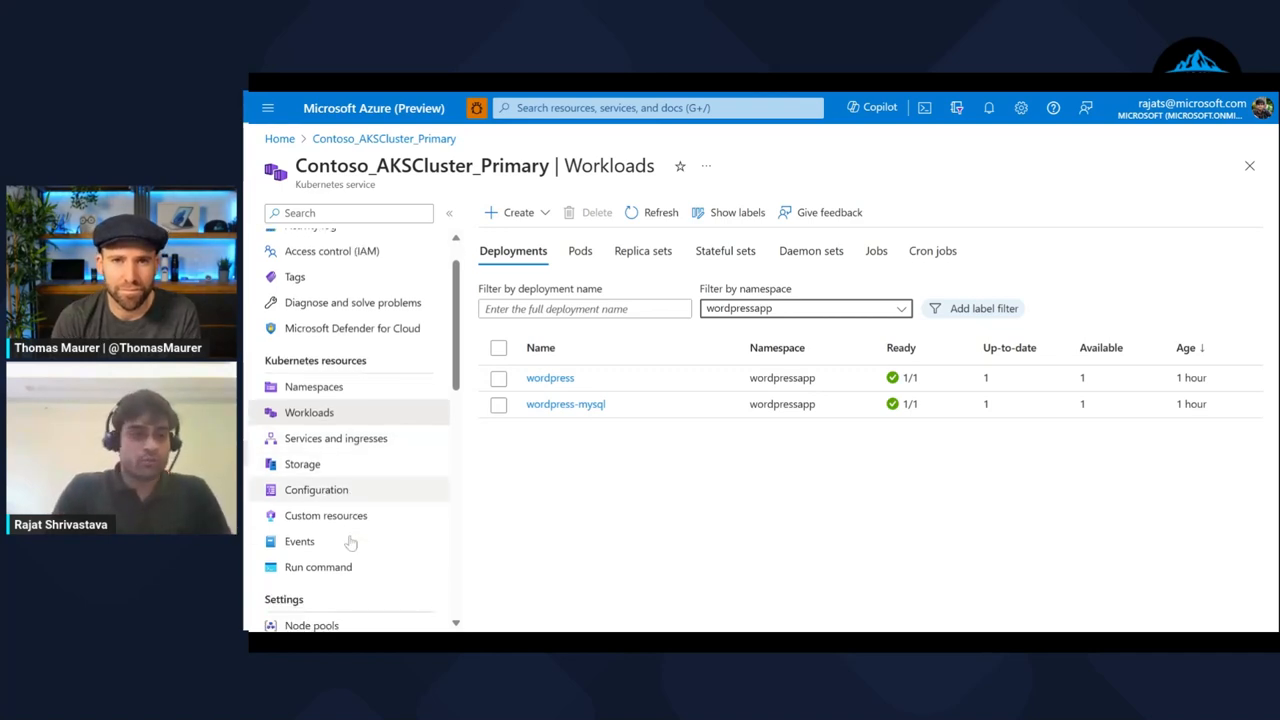
scroll(down, 3)
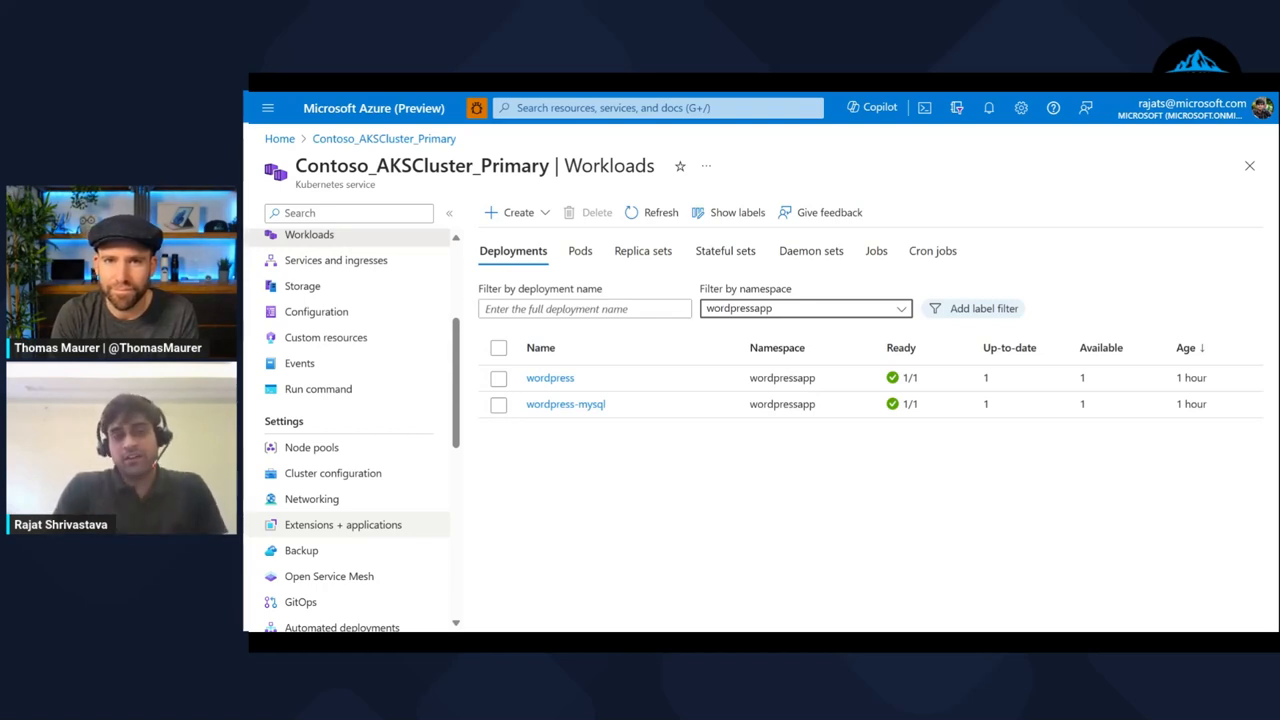
mouse_move(300, 550)
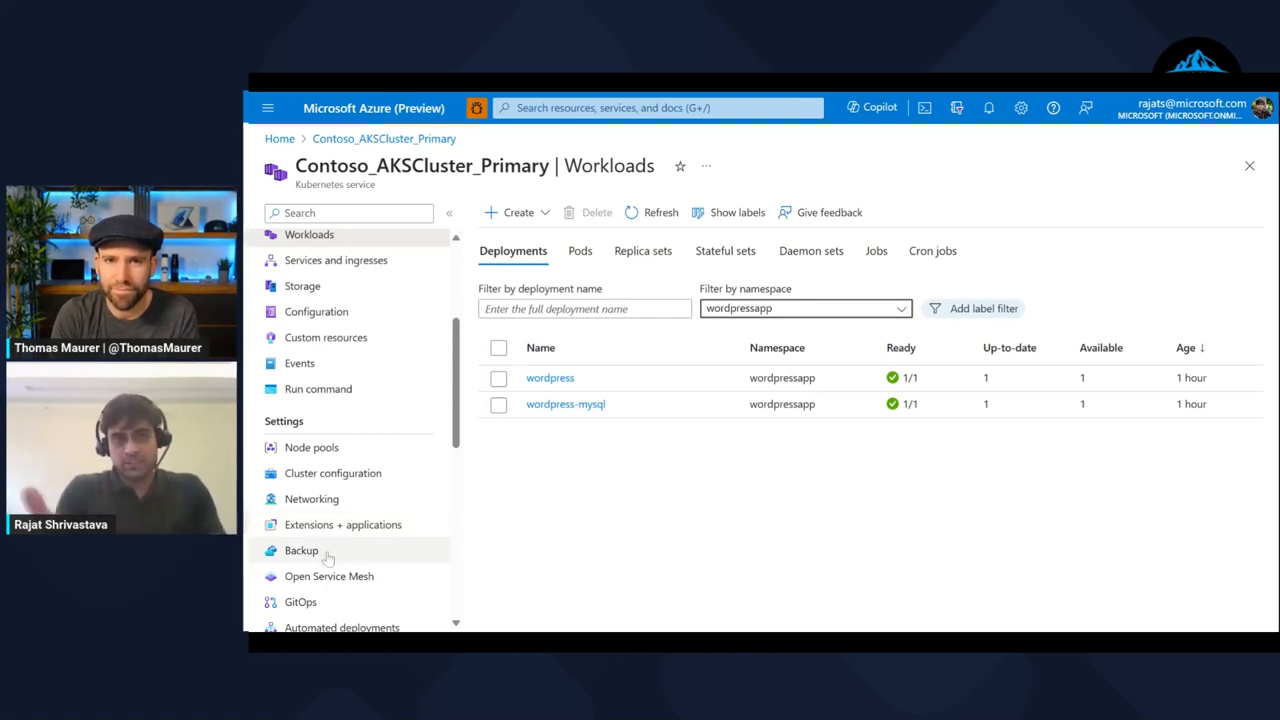
Step: Start Configure Backup for the cluster, choose the backup vault and reach the backup policy step
click(300, 550)
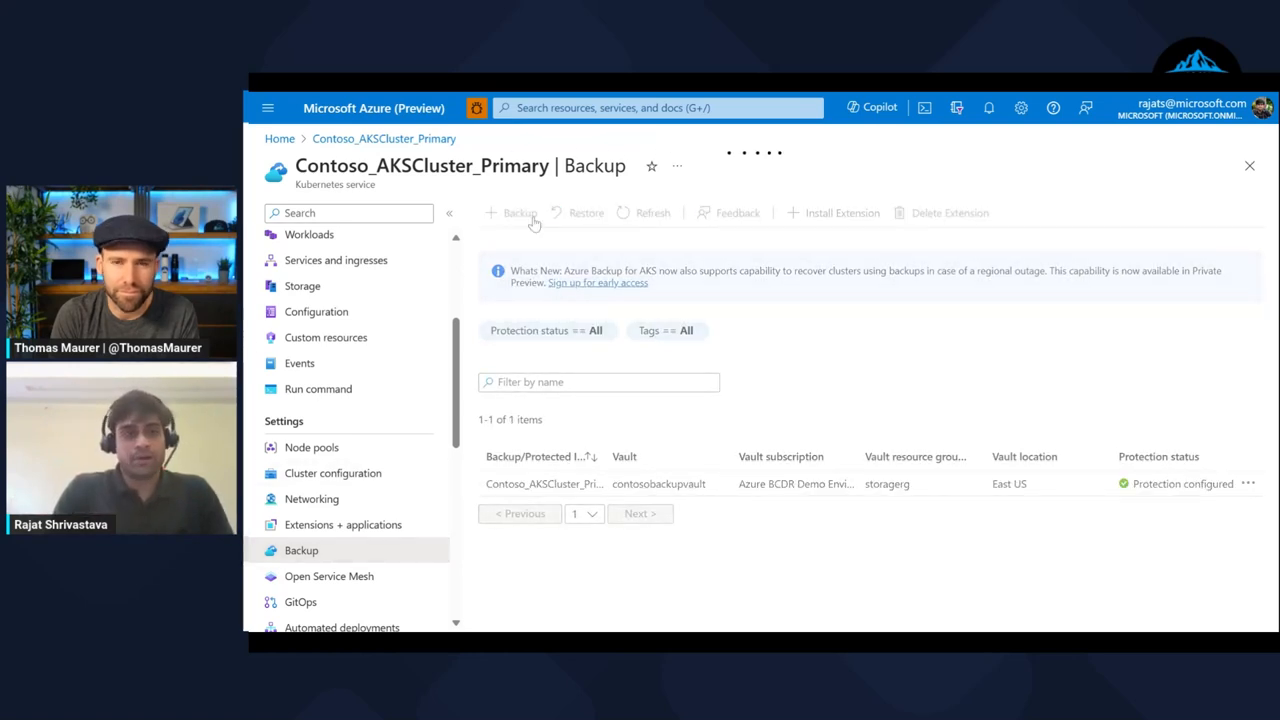
click(512, 212)
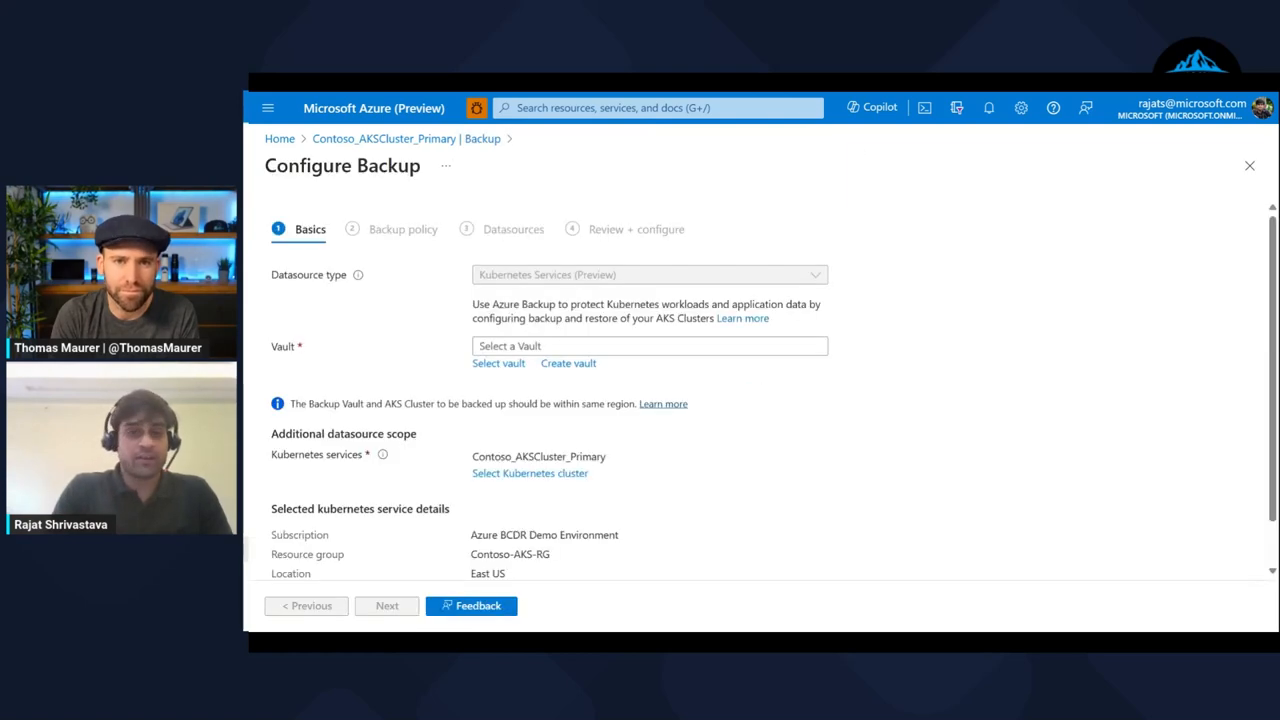
click(498, 364)
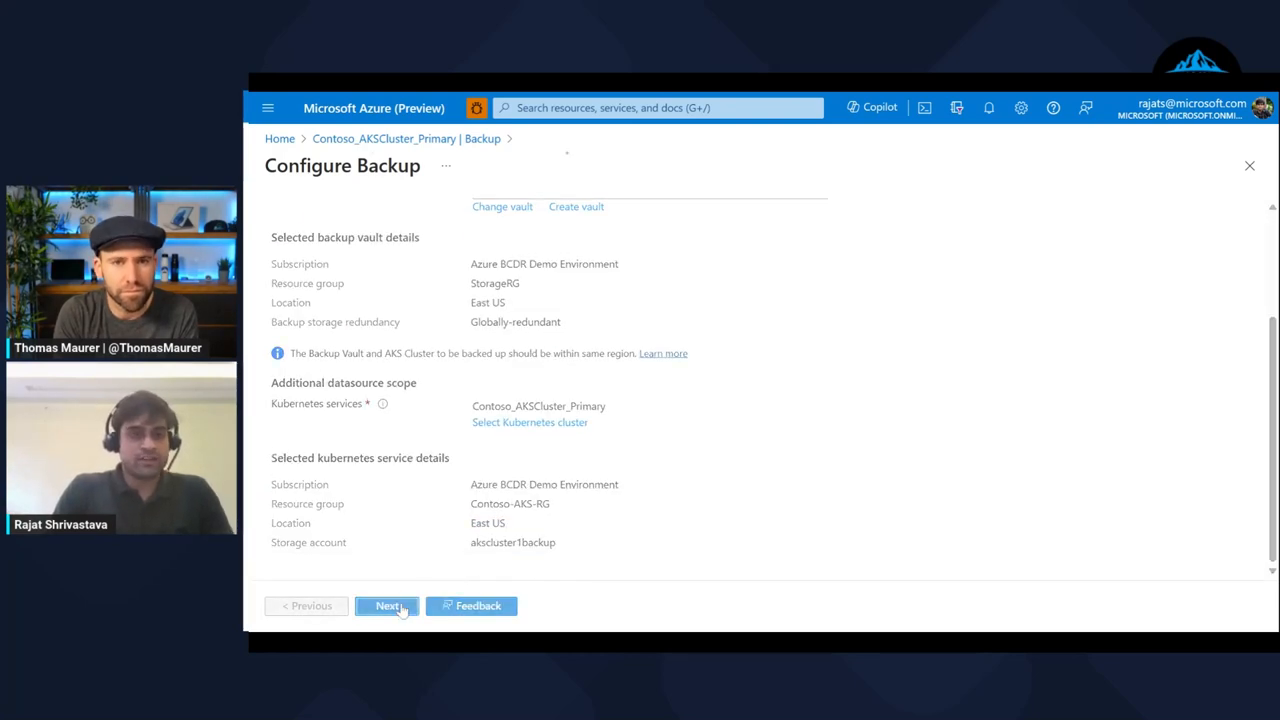
click(388, 604)
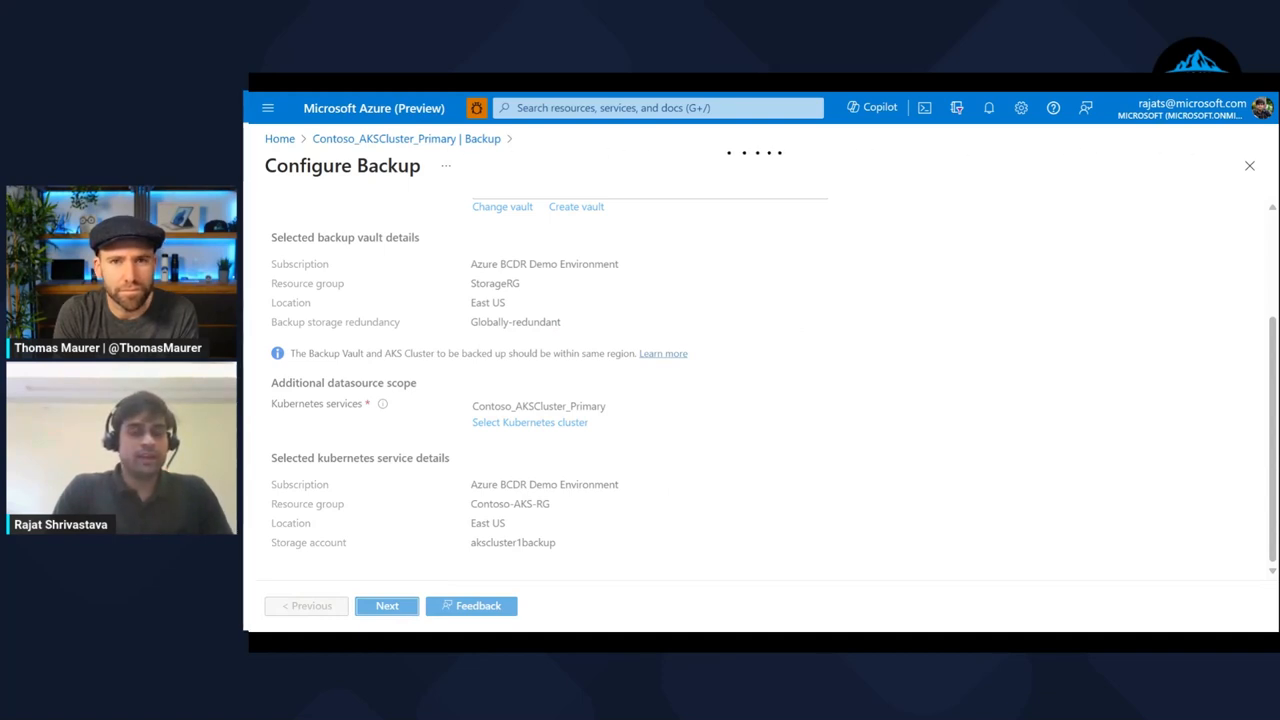
click(386, 604)
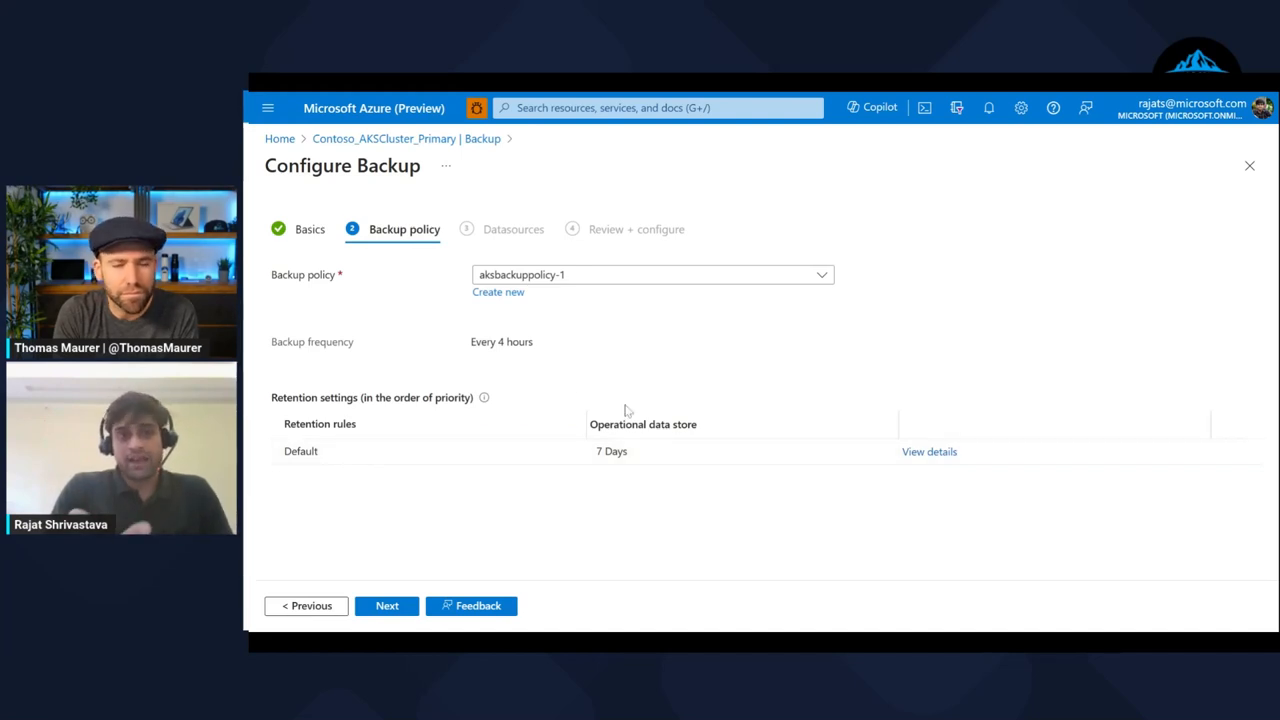
Step: Create policy backuppolicy with 4-hour backups and 7-day retention, then continue to Datasources
click(386, 604)
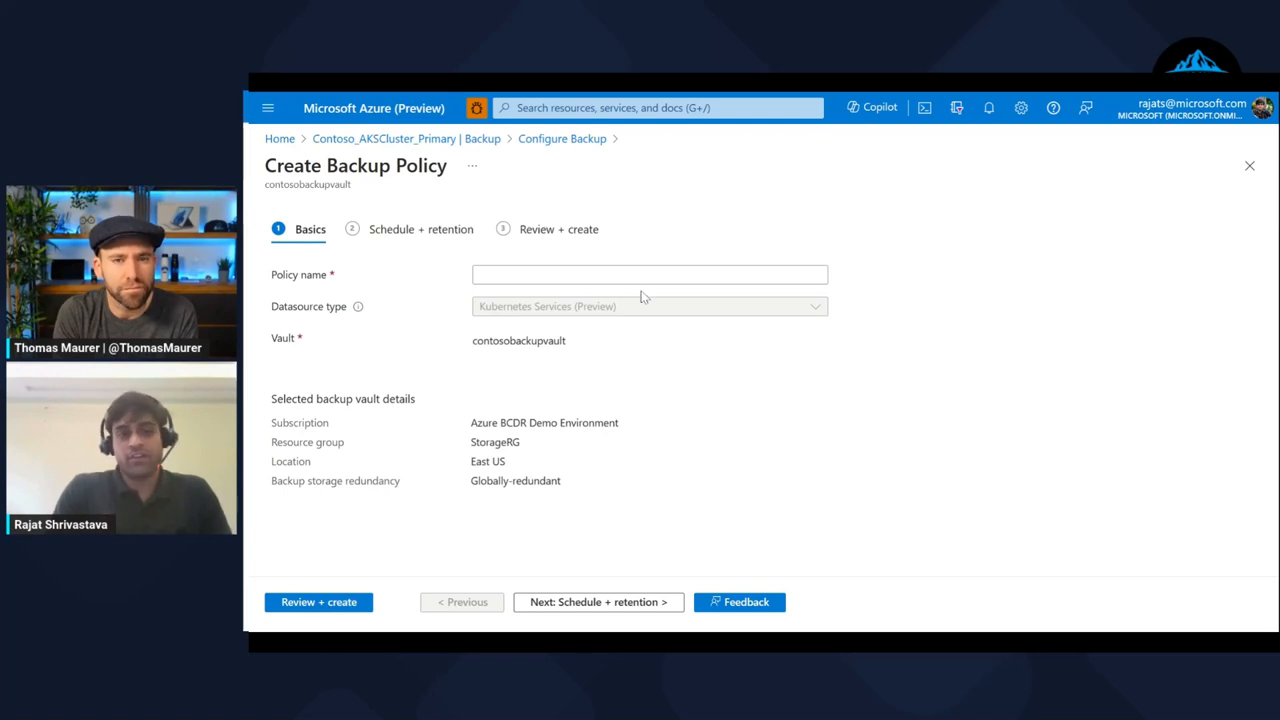
text(backuppolicy)
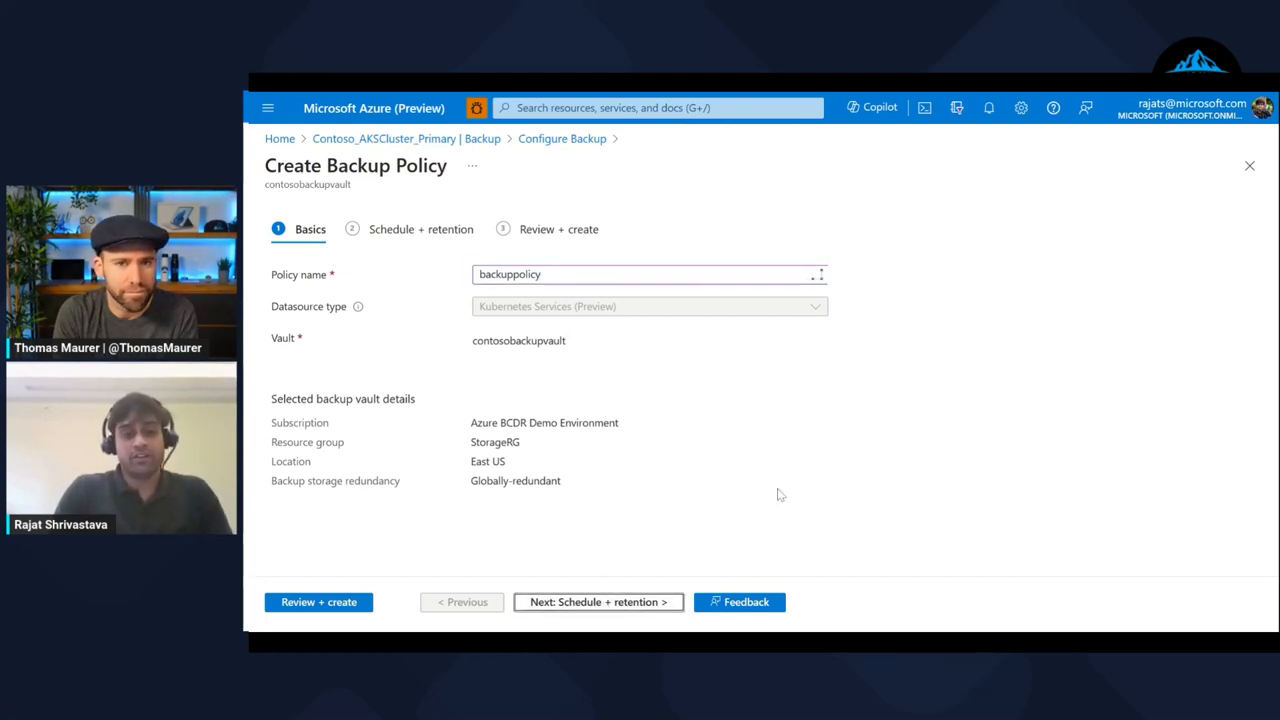
click(596, 600)
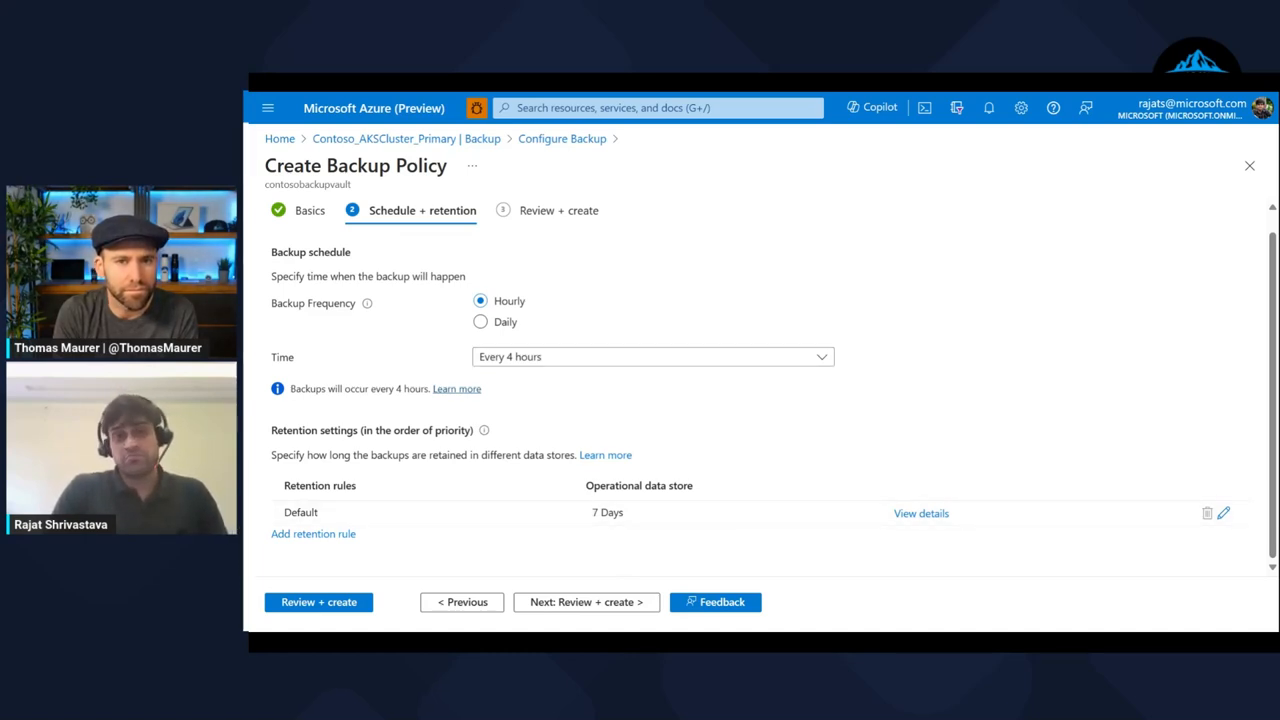
click(584, 600)
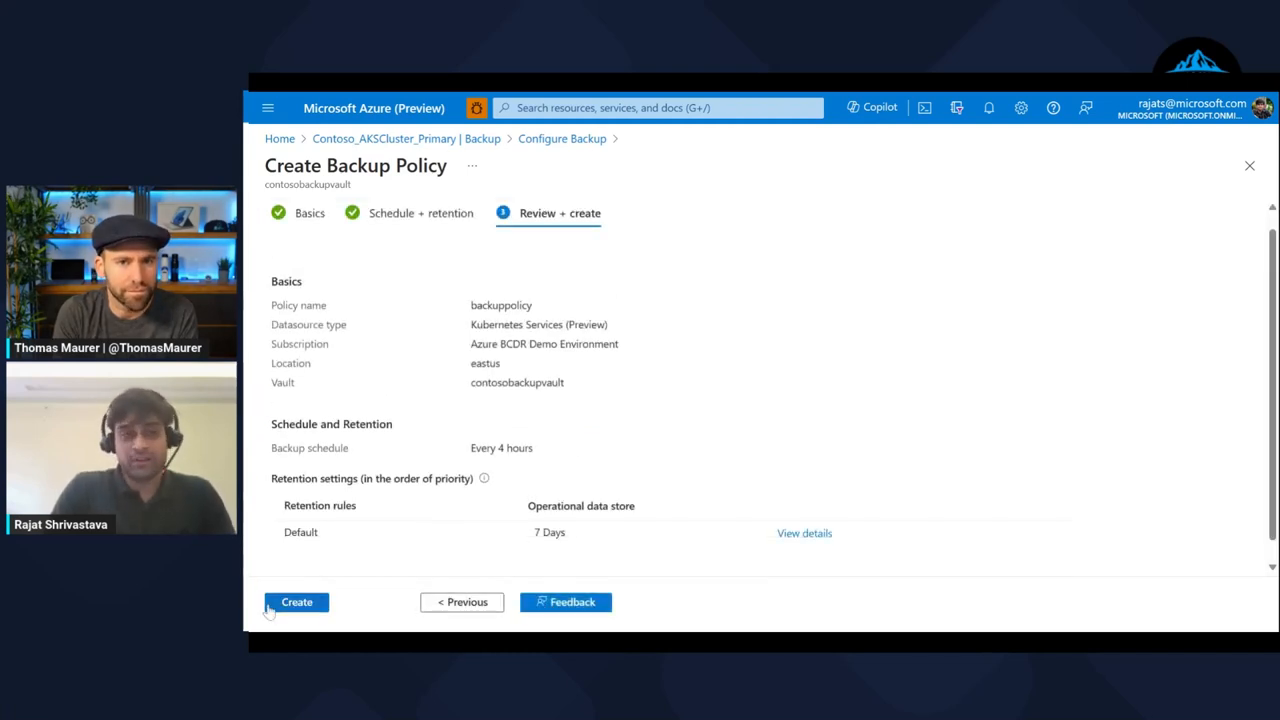
click(296, 600)
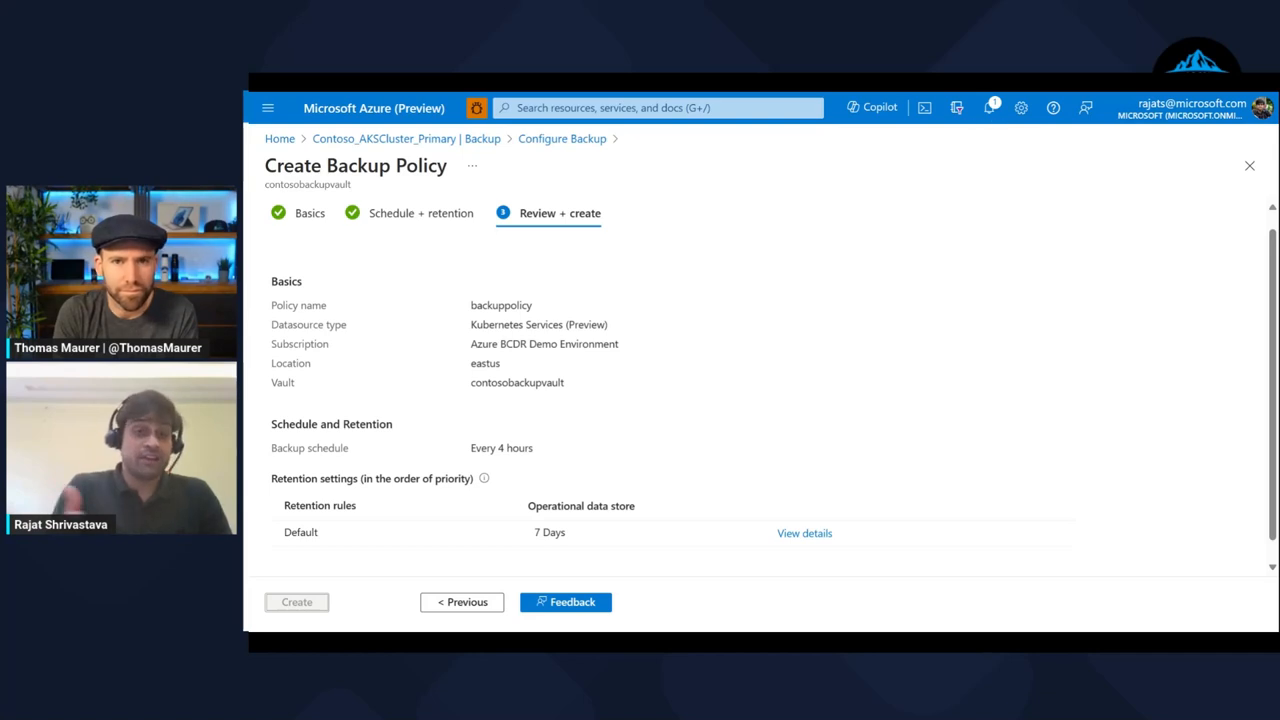
click(296, 600)
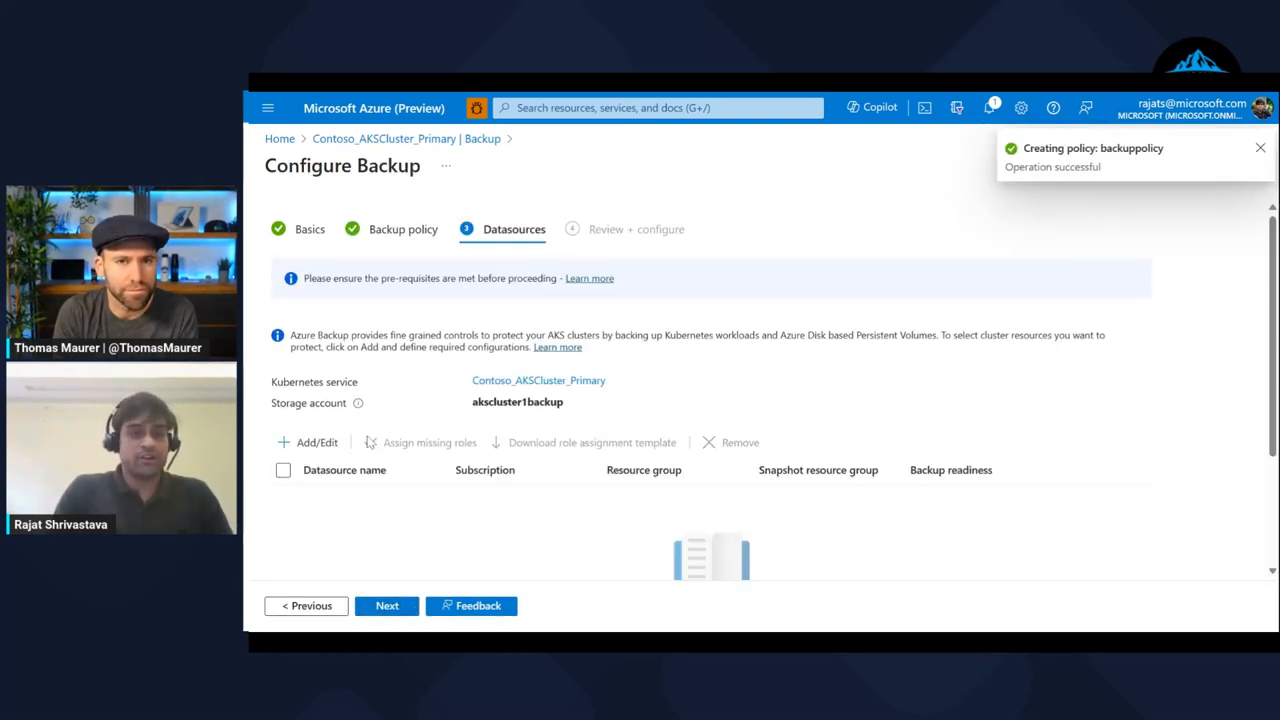
Step: Add cluster resources and name the backup instance wordpressbackup
click(316, 442)
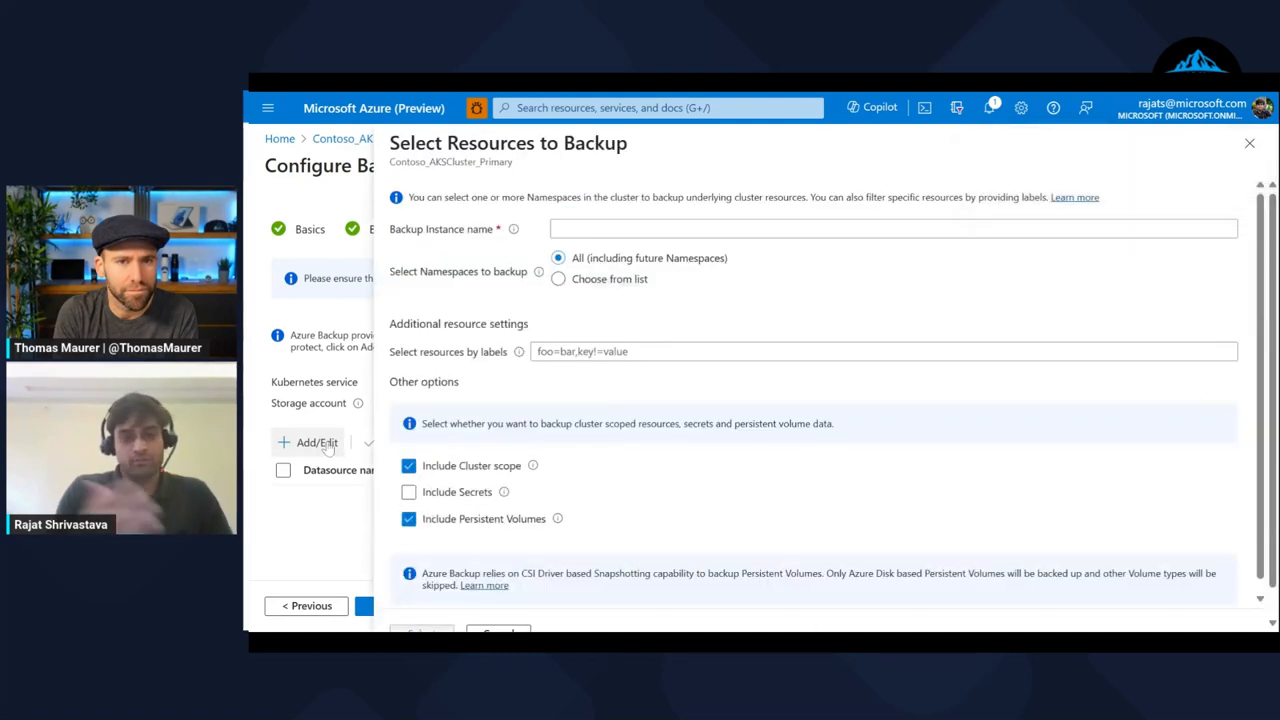
click(892, 228)
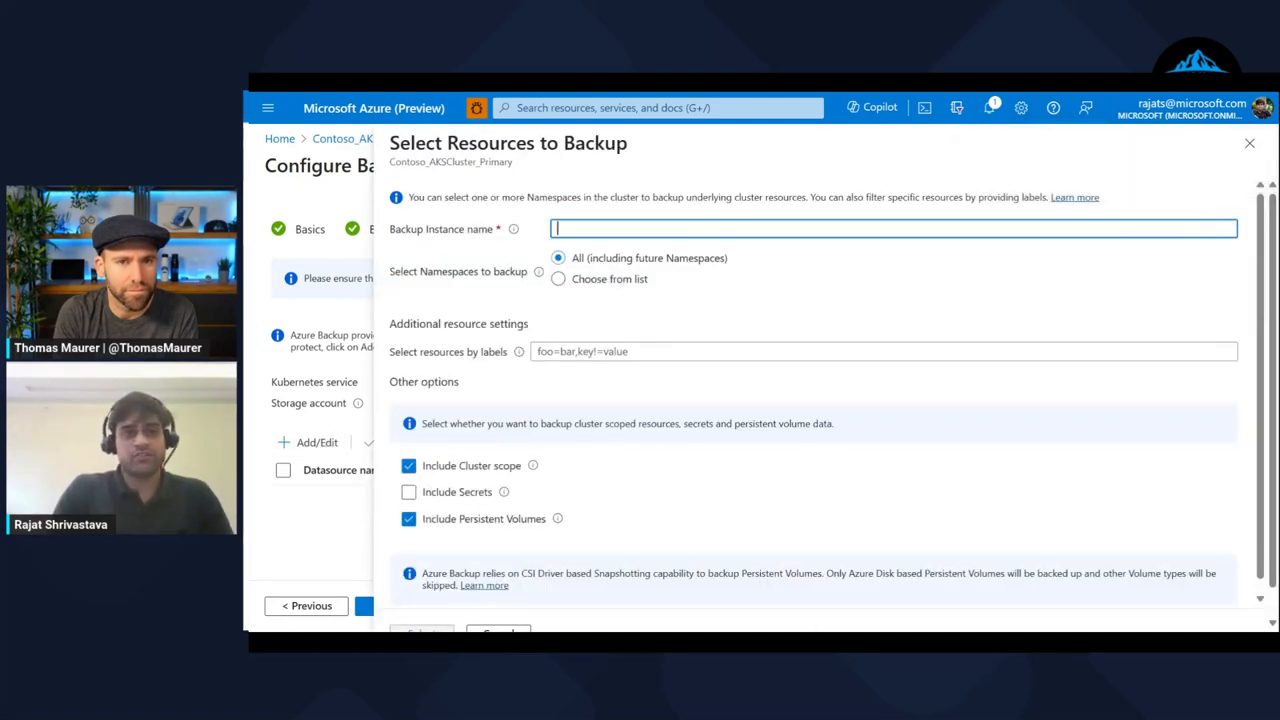
text(word)
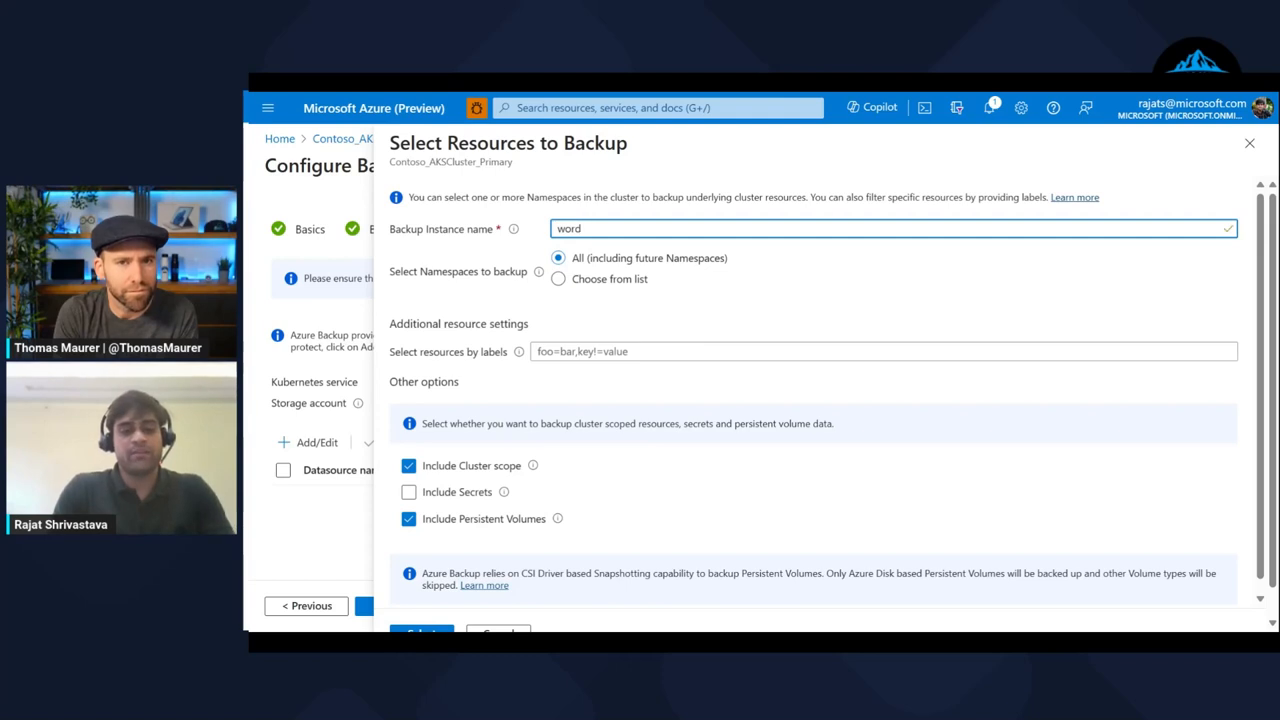
text(presst)
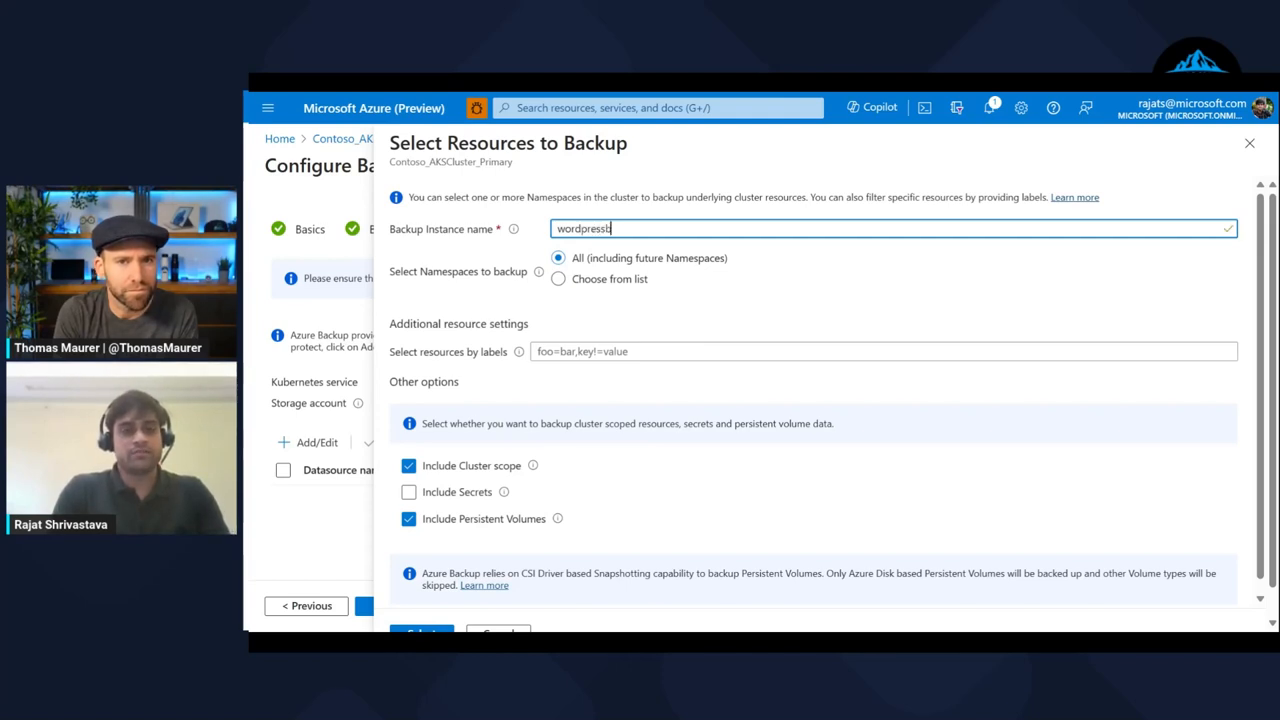
text(ackup)
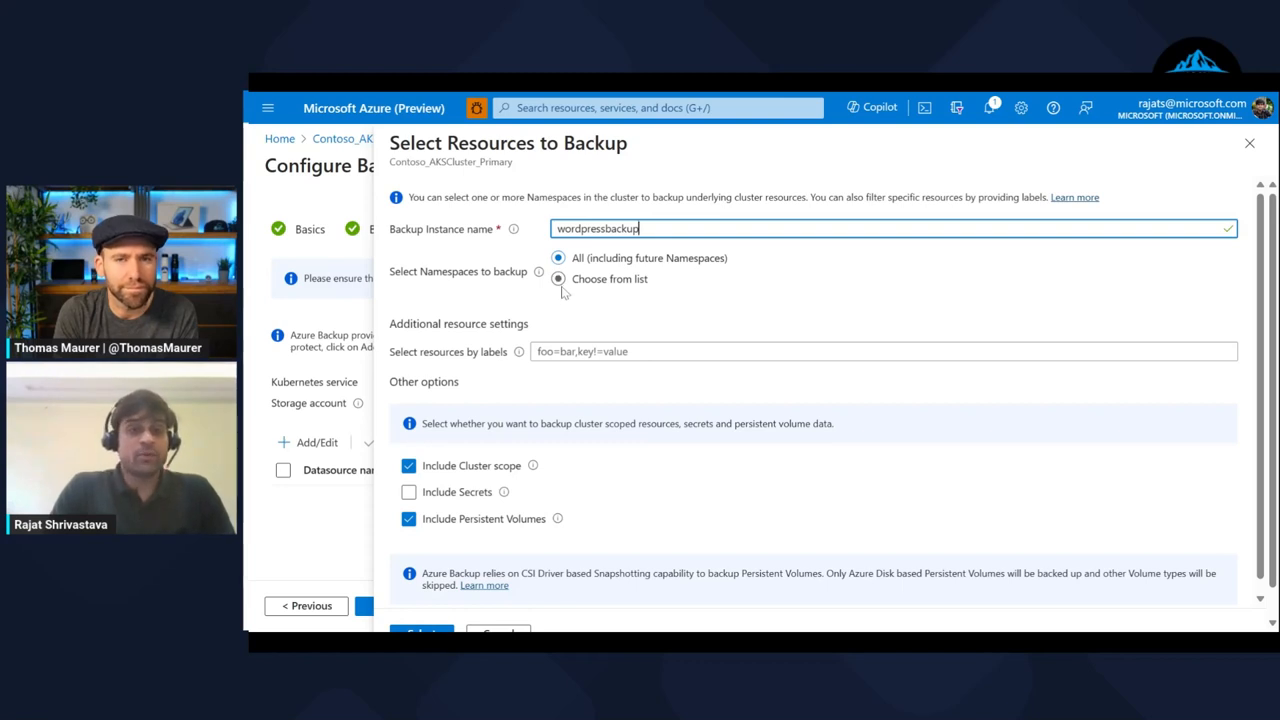
Step: Limit the backup to the wordpressapp namespace, keeping cluster scope, secrets and volumes included
click(558, 278)
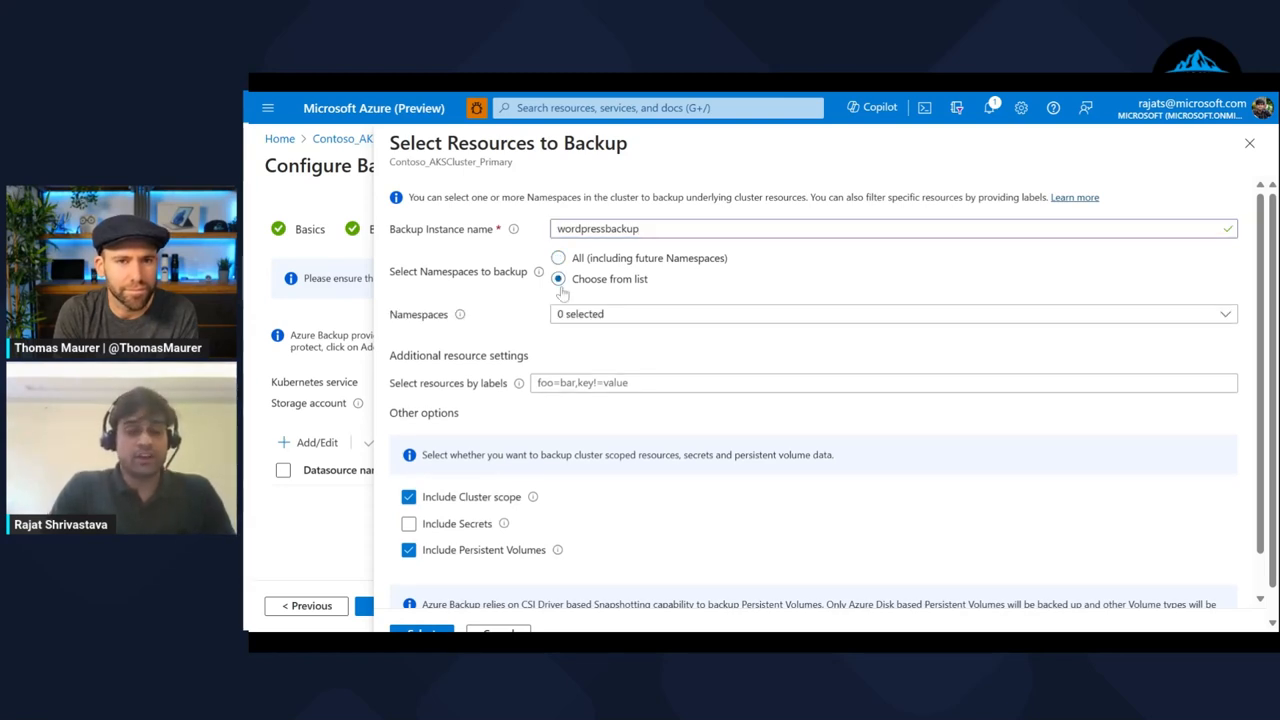
click(890, 312)
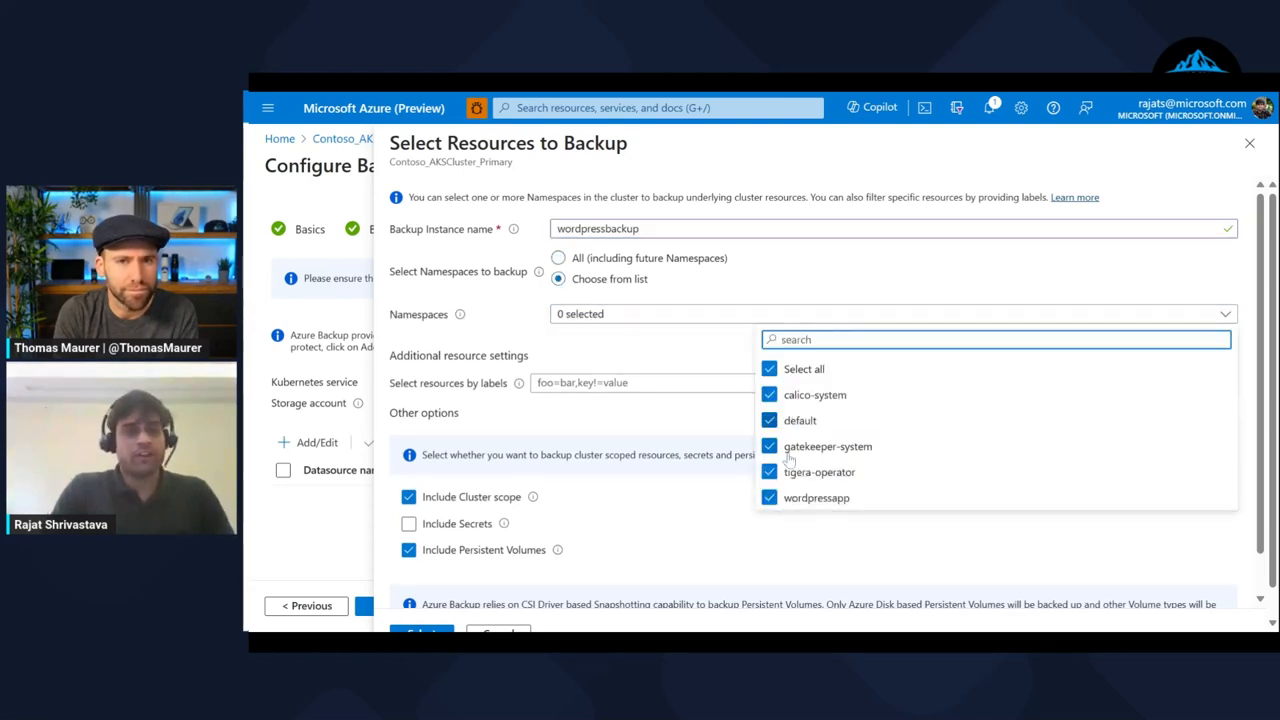
click(768, 368)
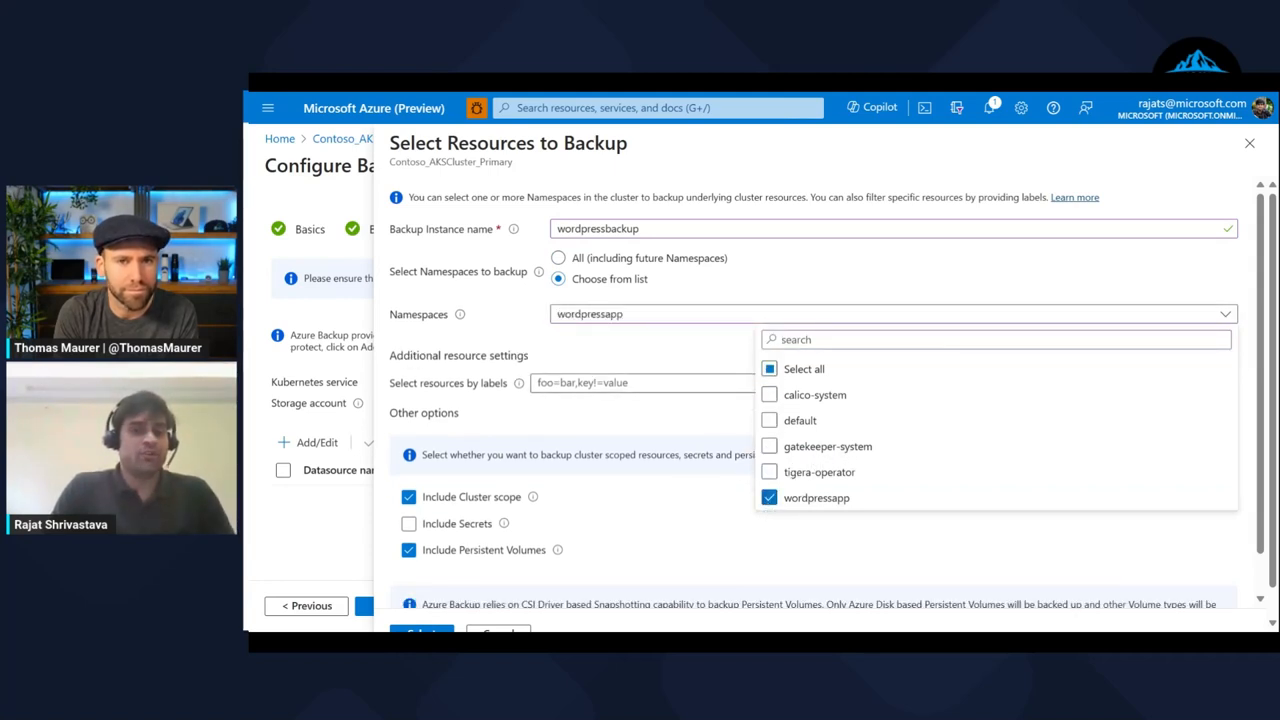
click(708, 364)
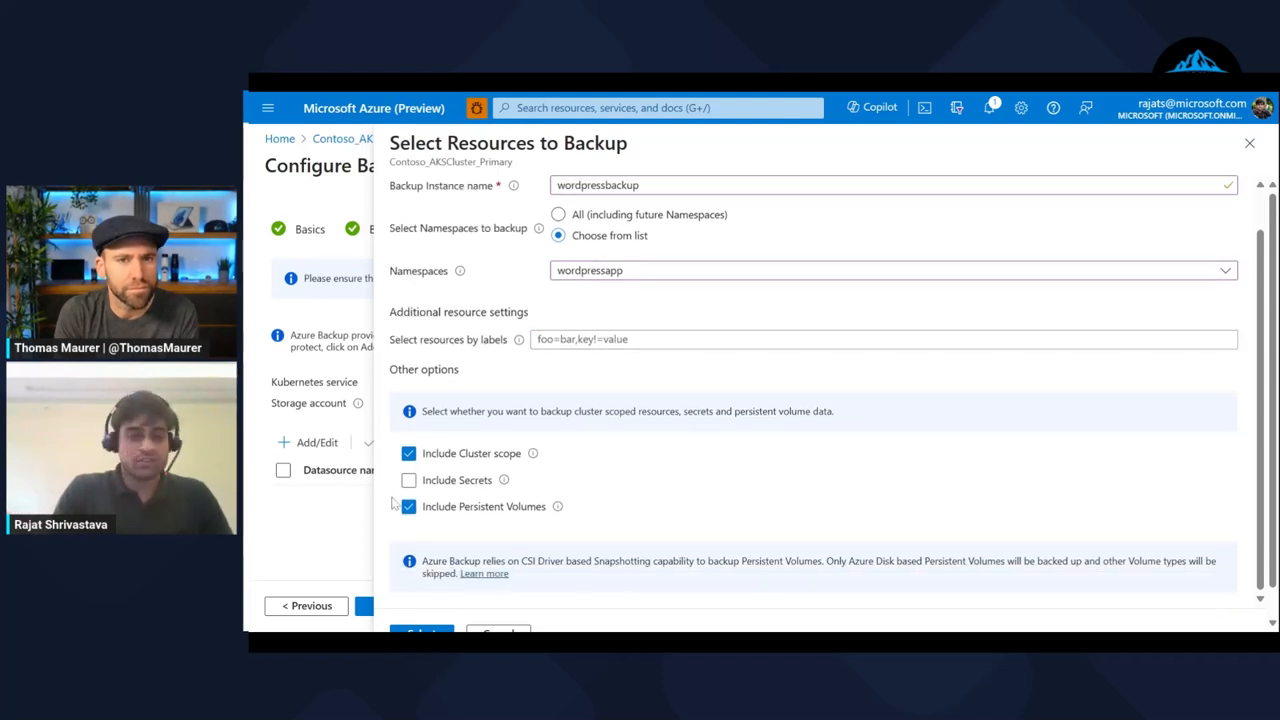
click(408, 480)
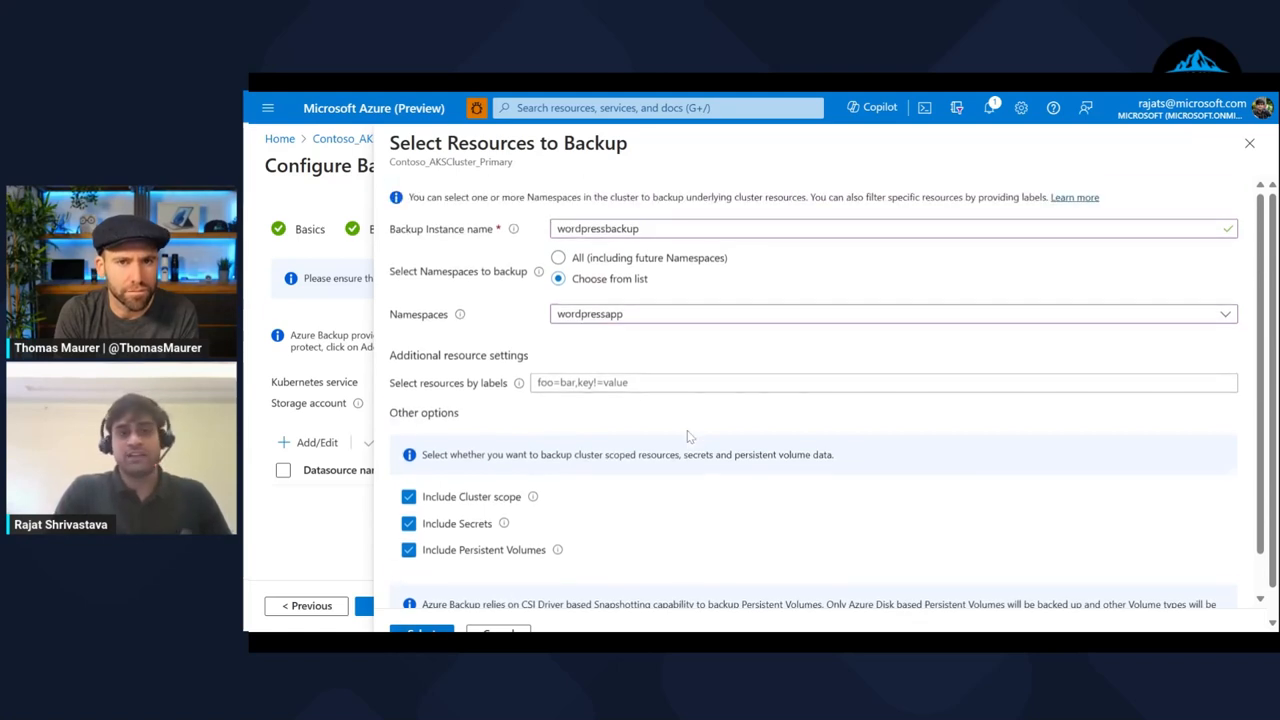
mouse_move(664, 328)
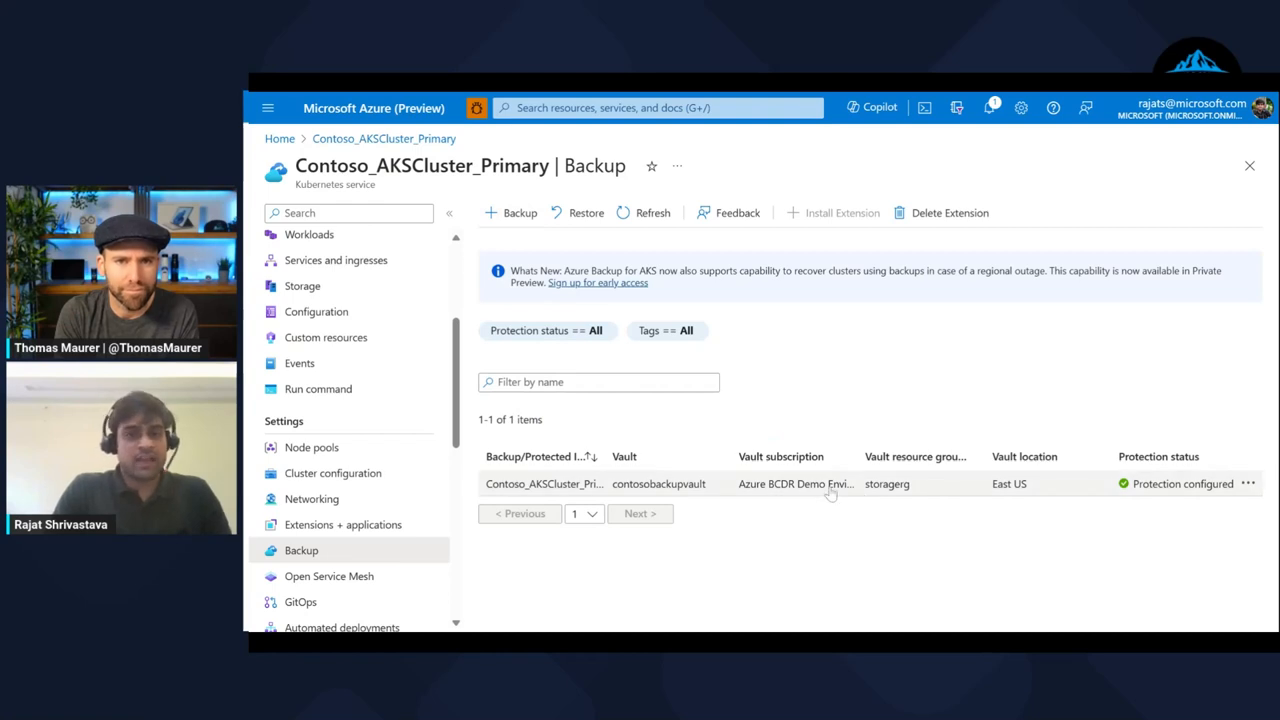
Step: View the fullbackup backup instance with its completed backup and incremental restore point
click(544, 482)
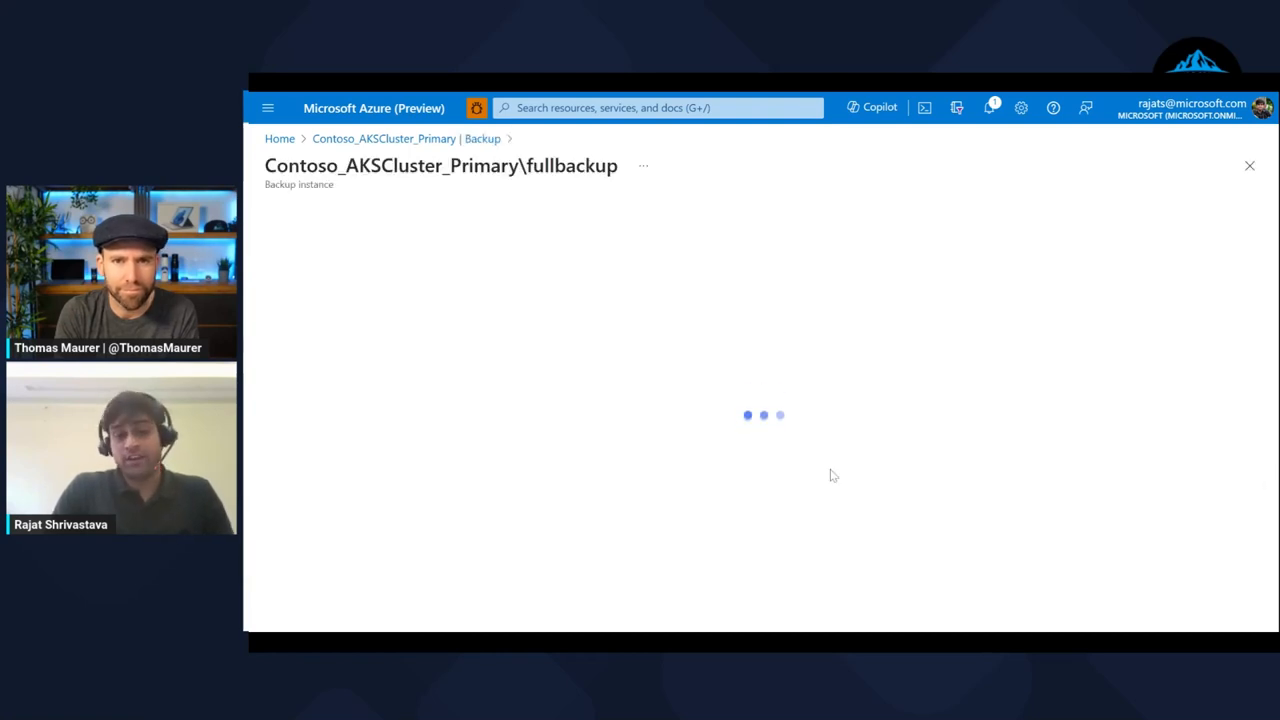
mouse_move(834, 324)
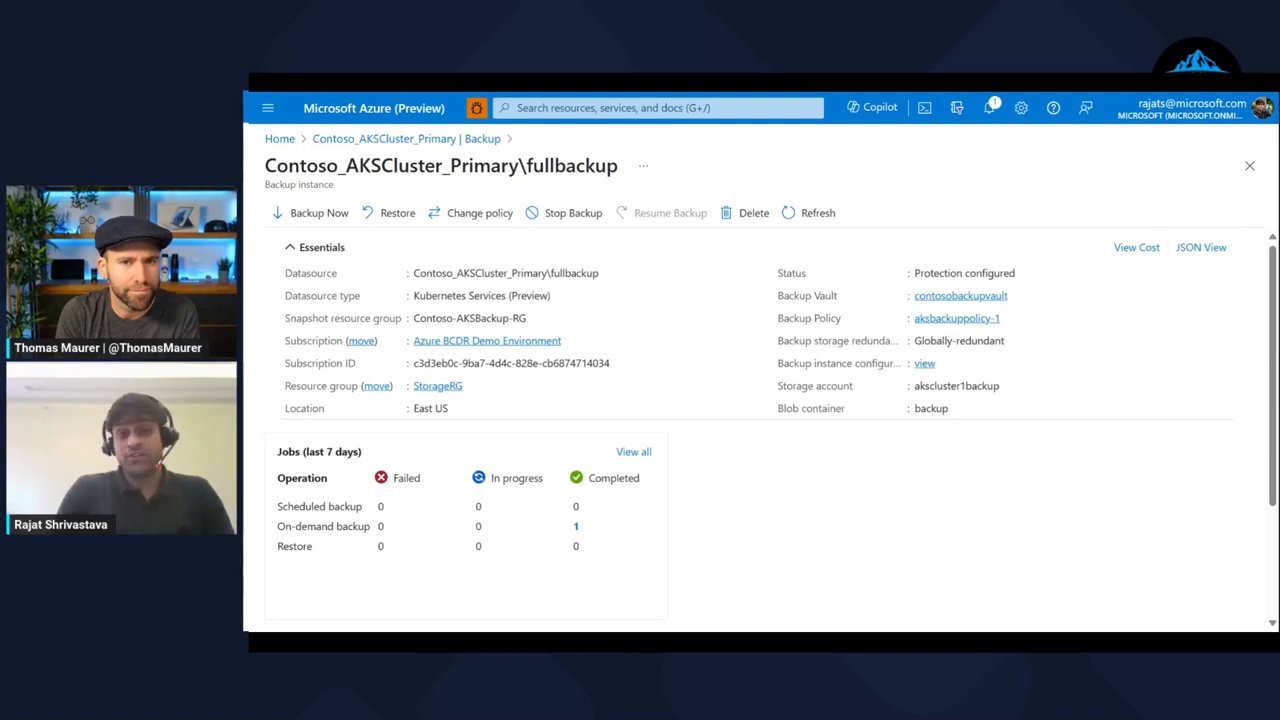
scroll(down, 3)
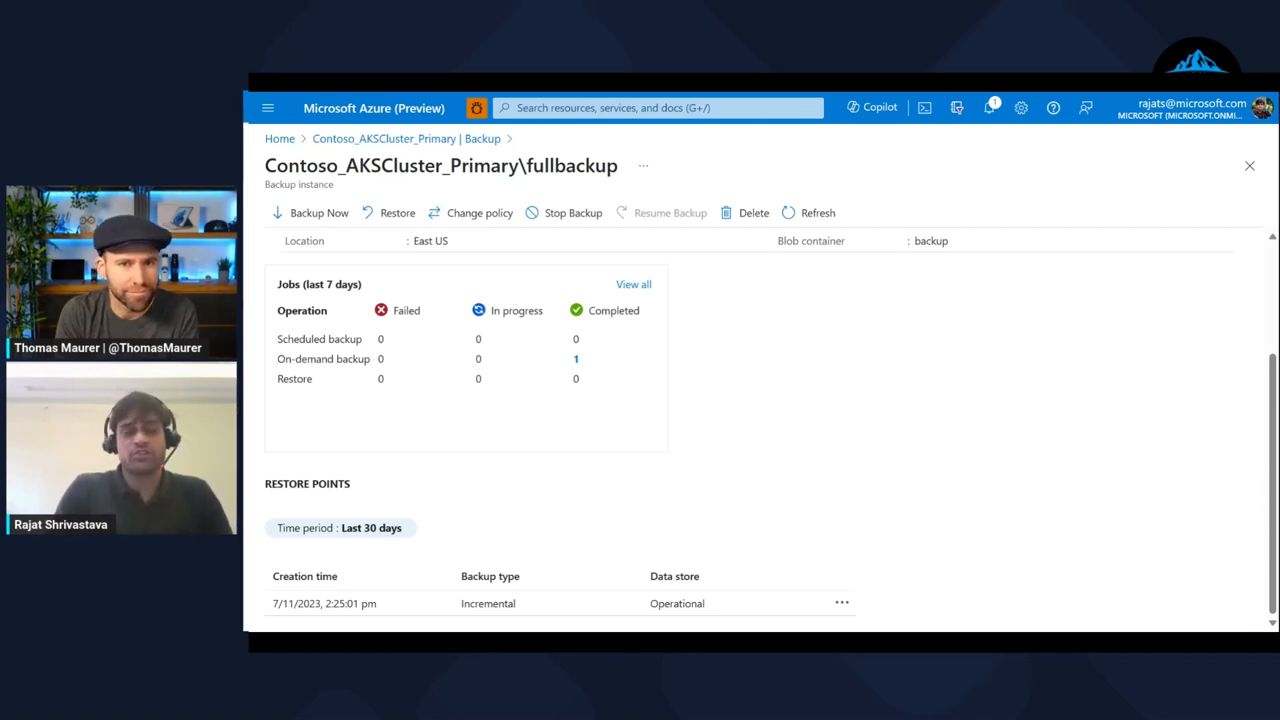
mouse_move(686, 96)
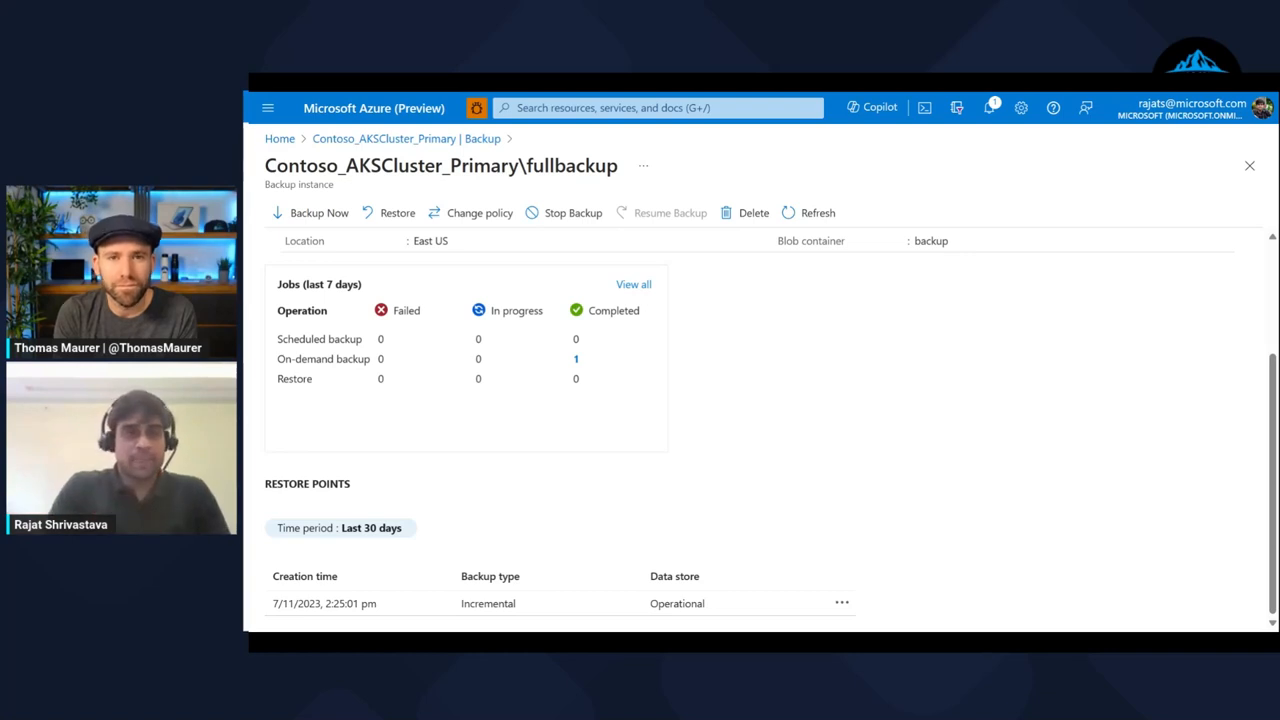
Step: Restore from the 7/11/2023 incremental restore point and proceed to the restore parameters
click(840, 602)
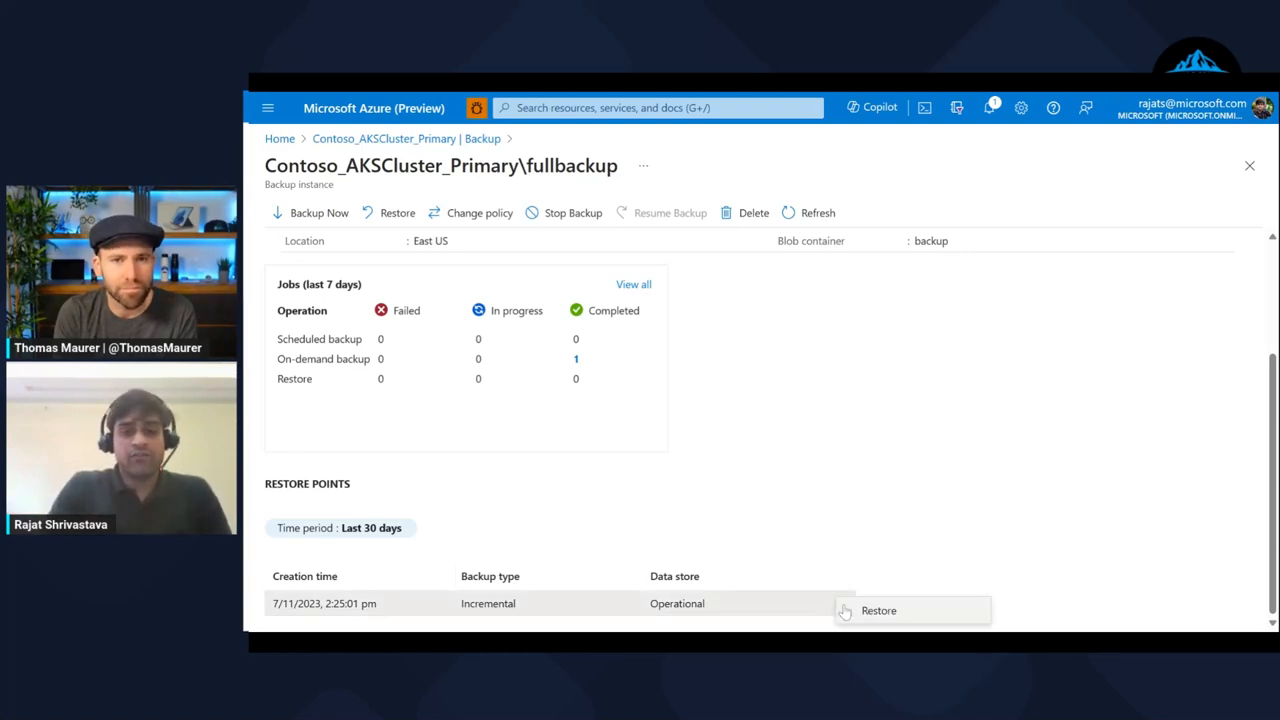
mouse_move(876, 536)
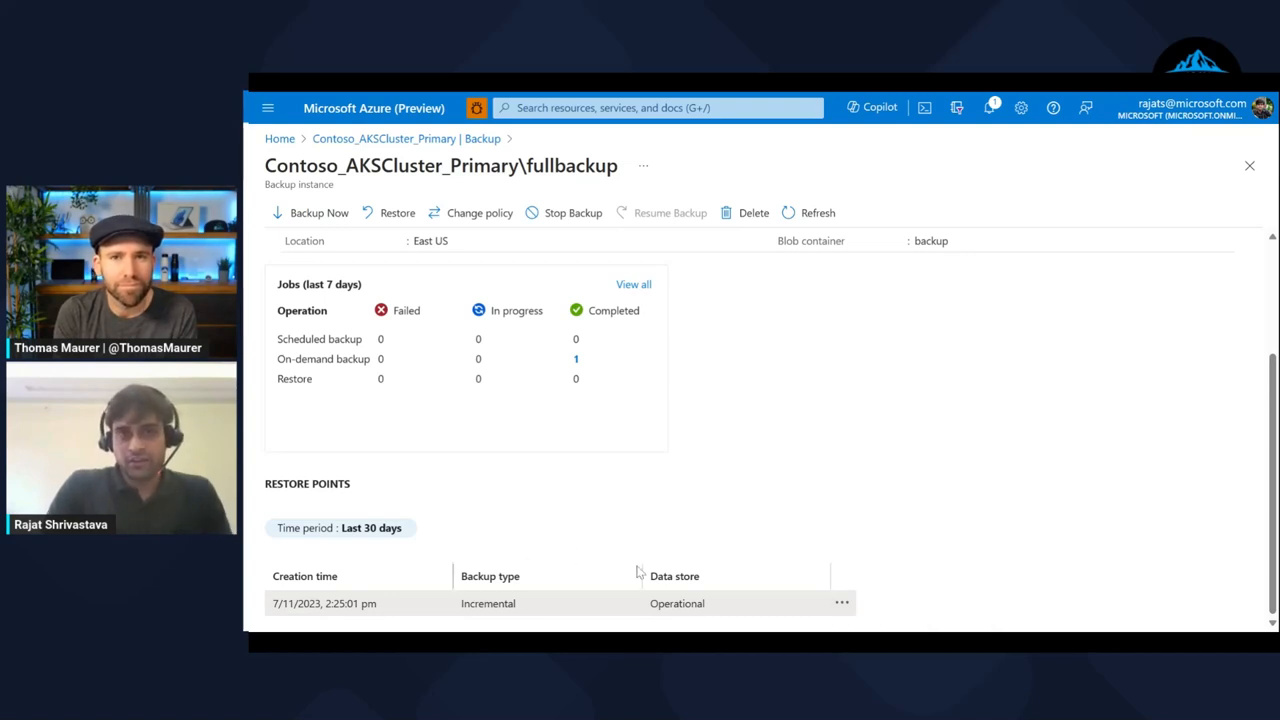
click(396, 212)
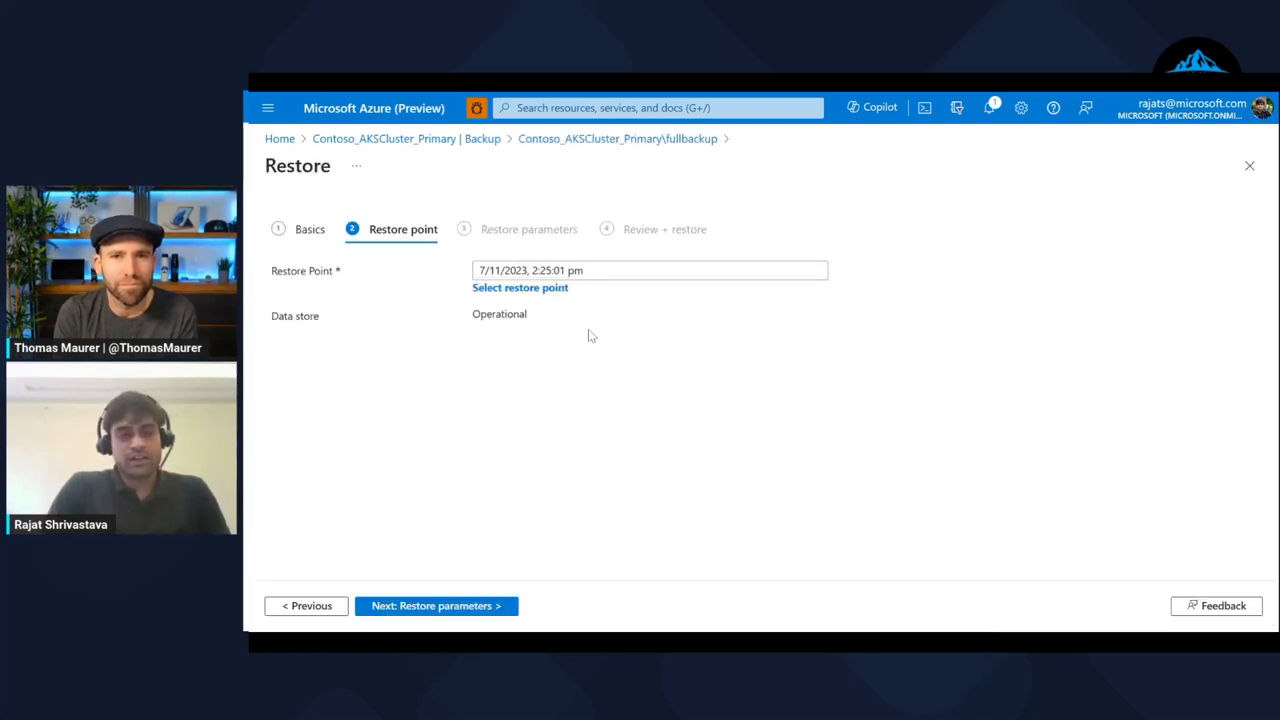
click(520, 288)
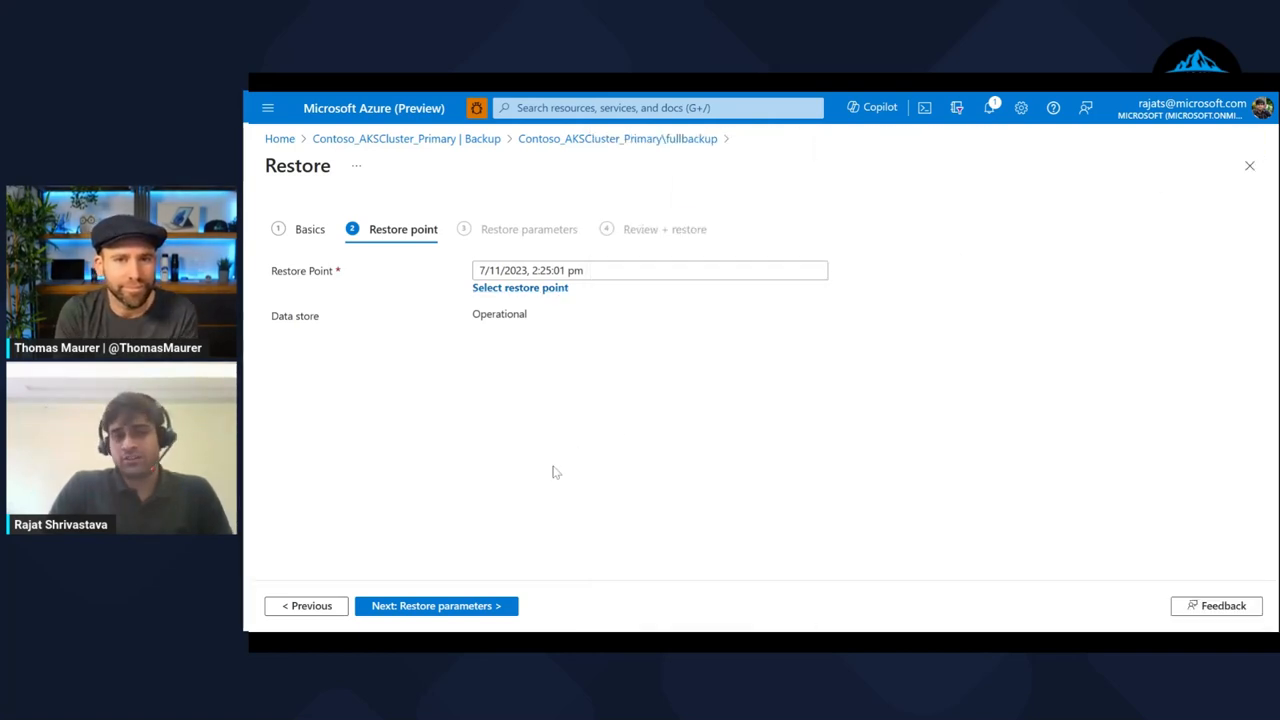
click(436, 604)
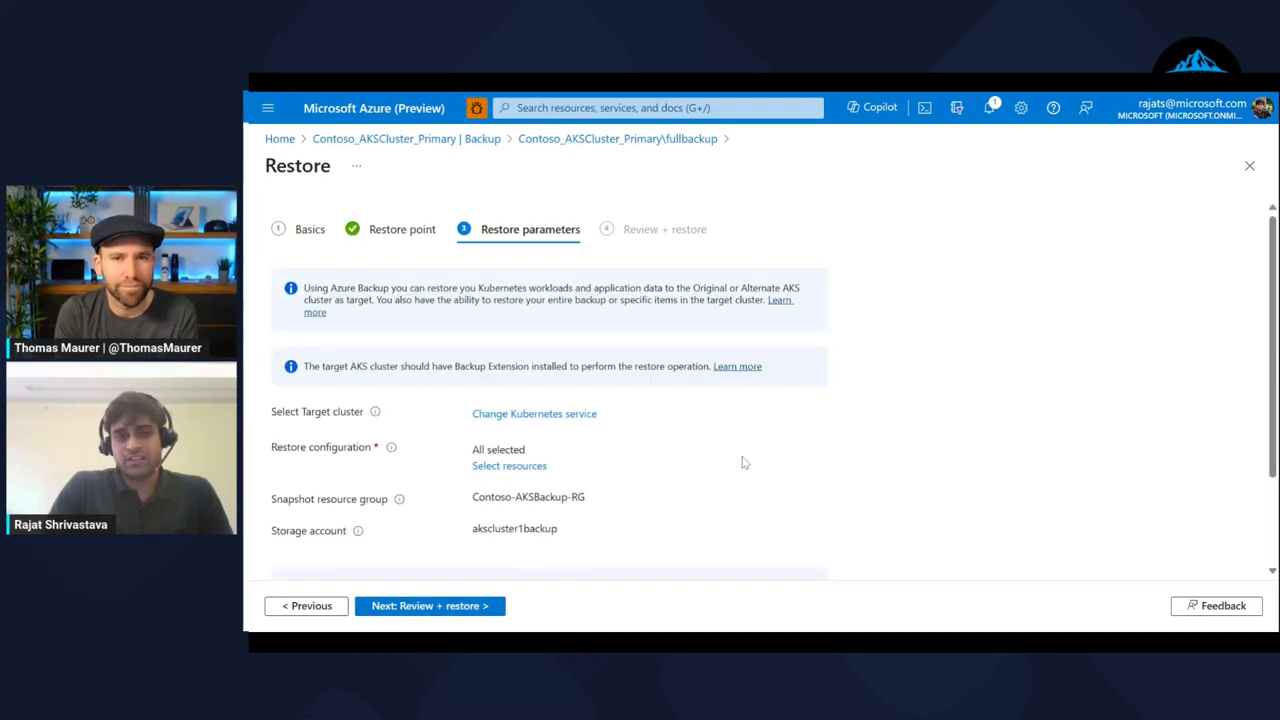
Step: Filter the Kubernetes service list by 'primary' and select Contoso_AKSCluster_Primary as the restore target
click(534, 412)
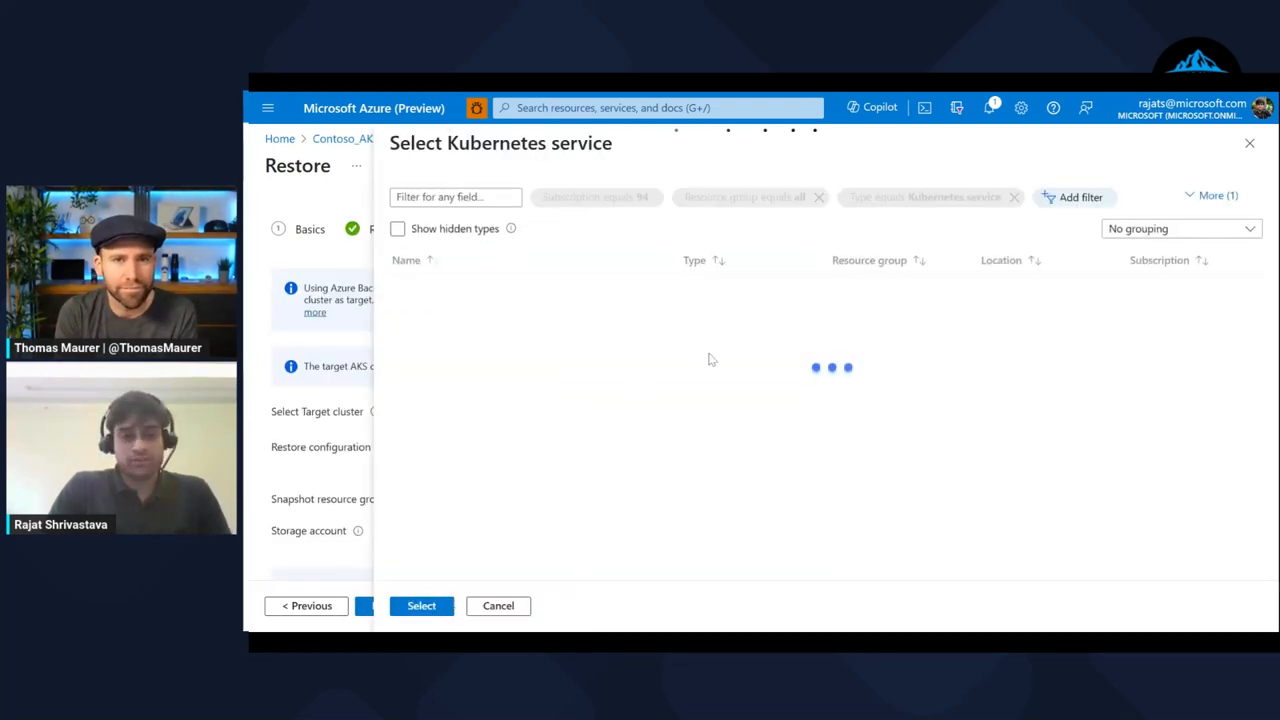
click(456, 196)
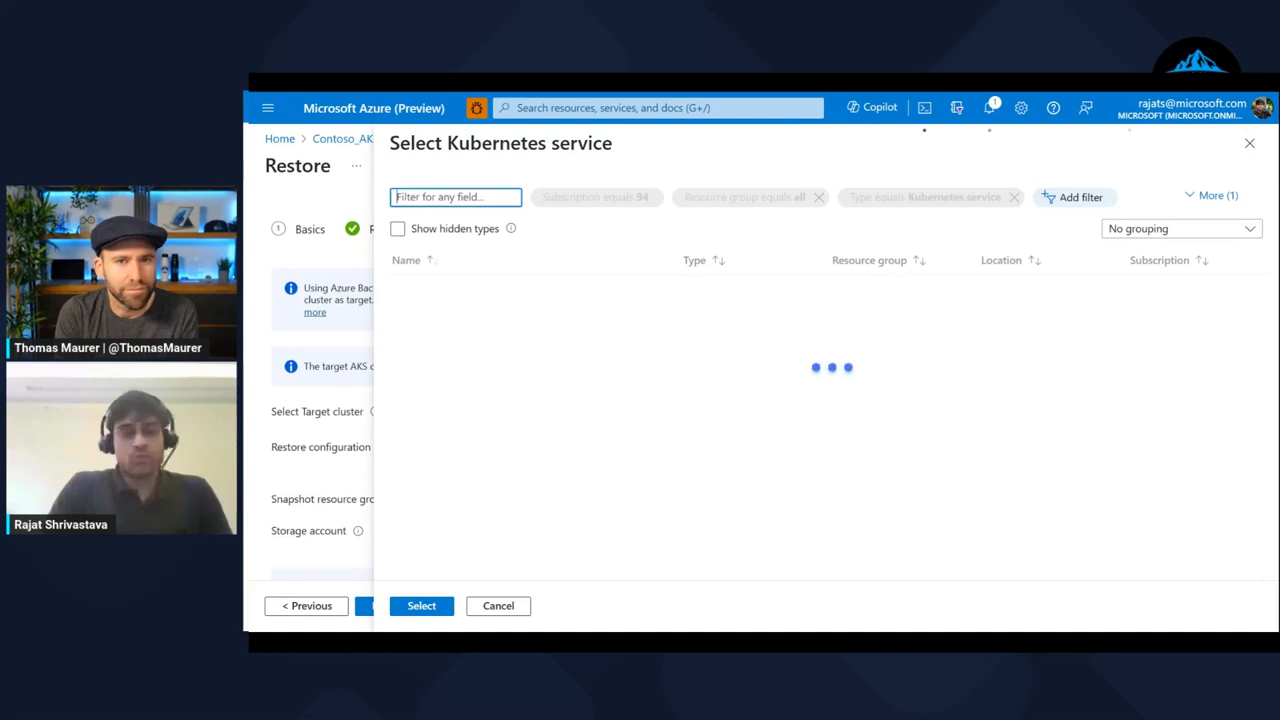
text(primar)
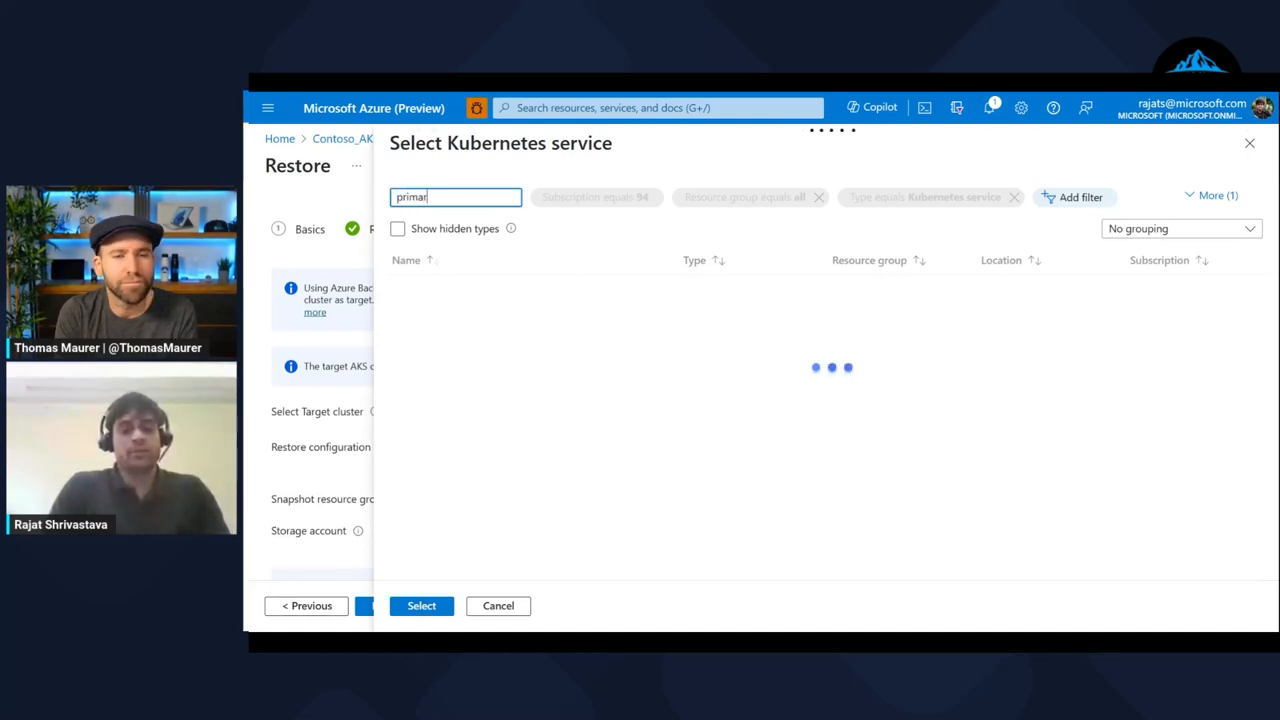
text(y)
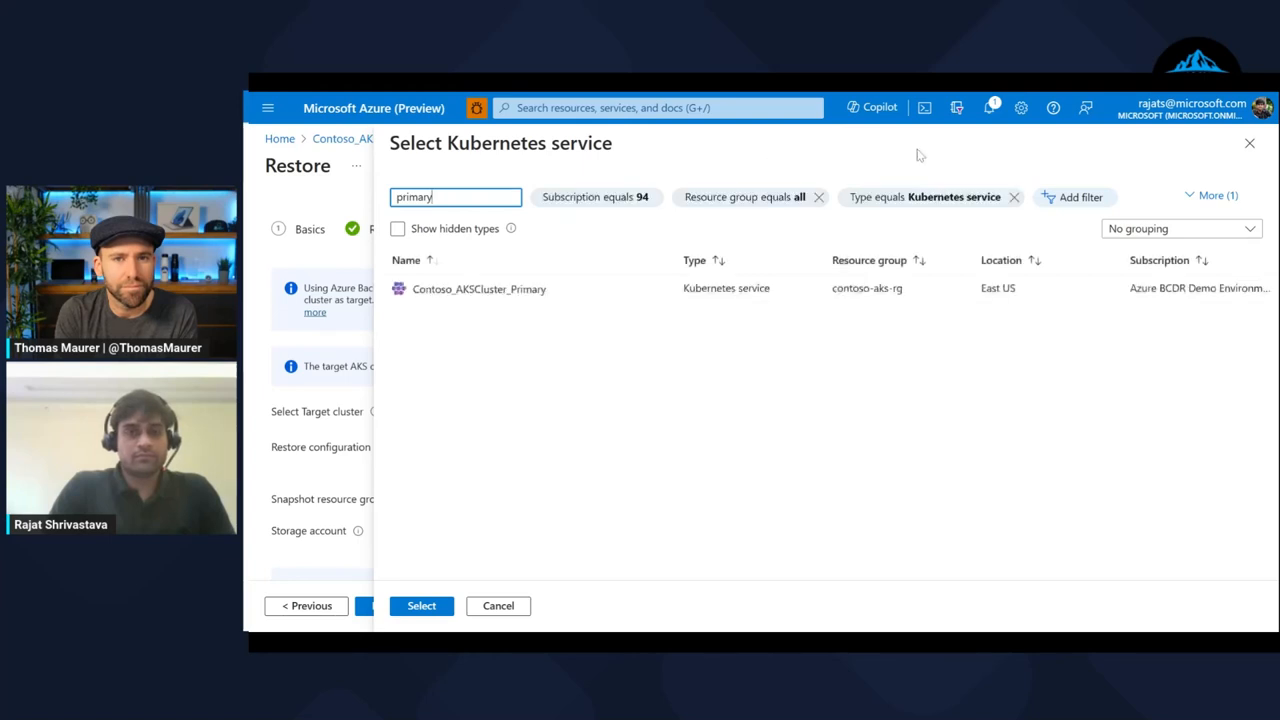
click(480, 288)
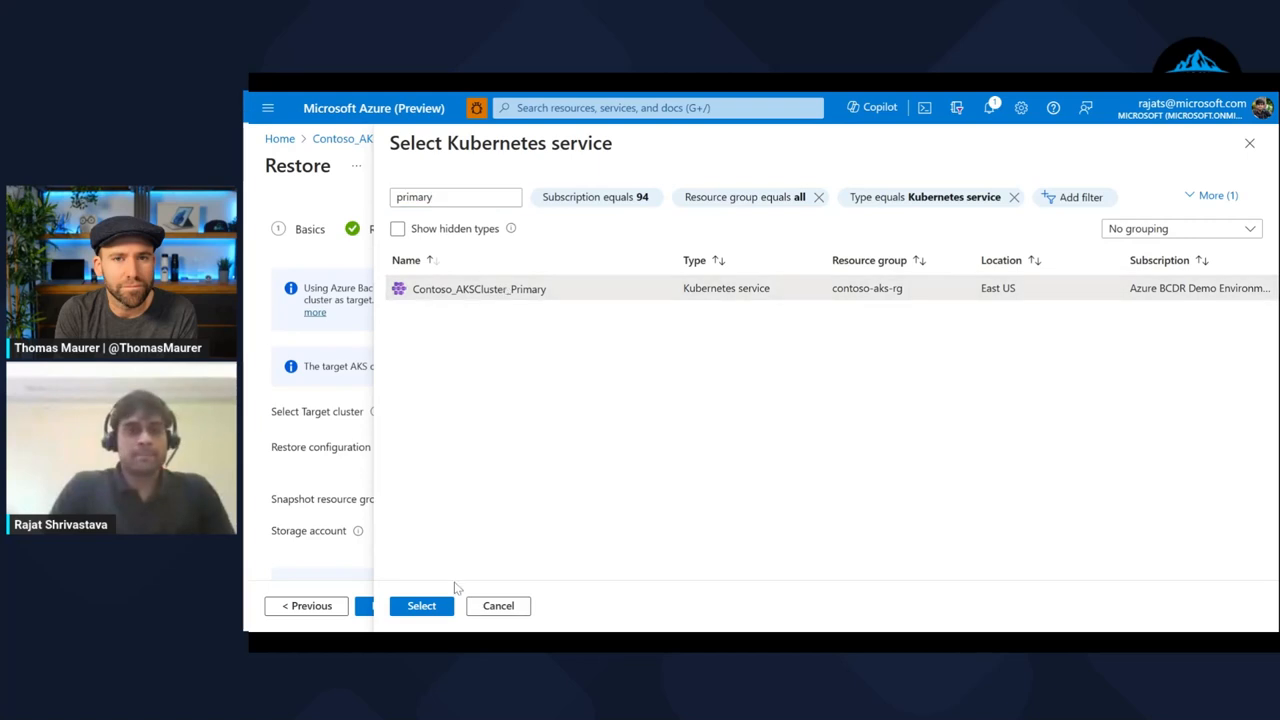
click(420, 604)
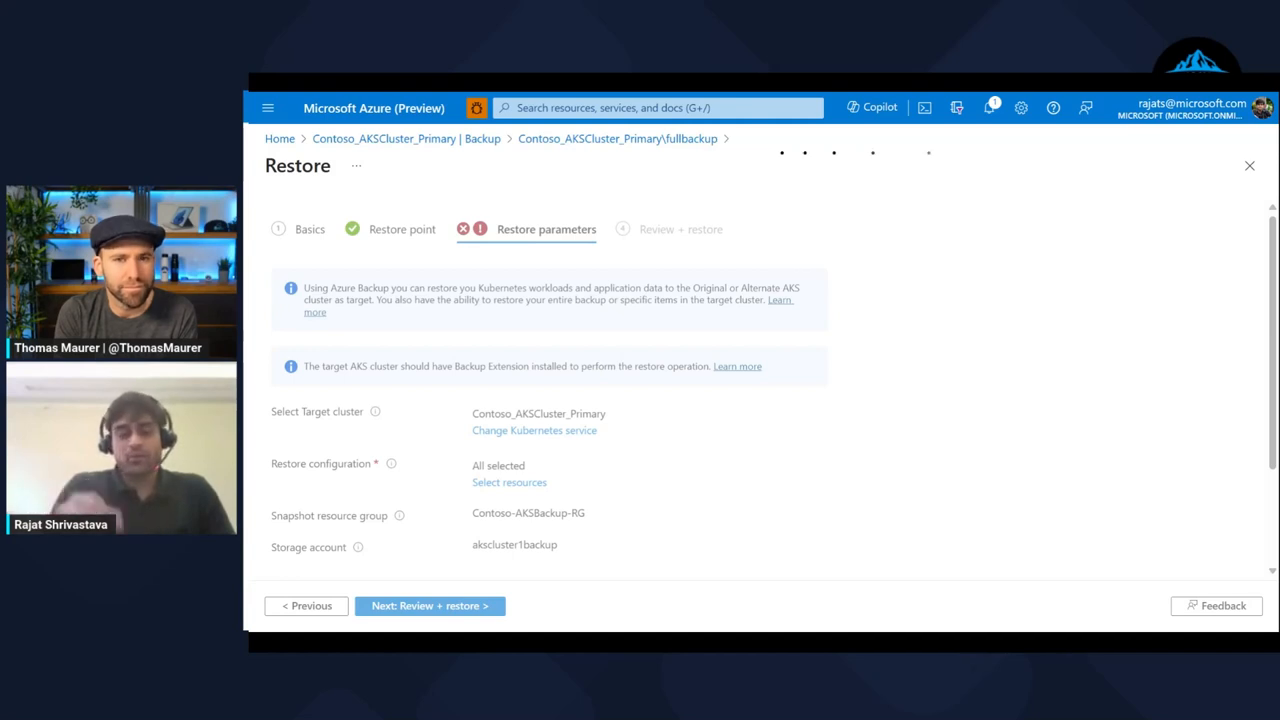
Step: Review the 9 selected namespaces to restore and expand Additional Resource Settings
click(508, 482)
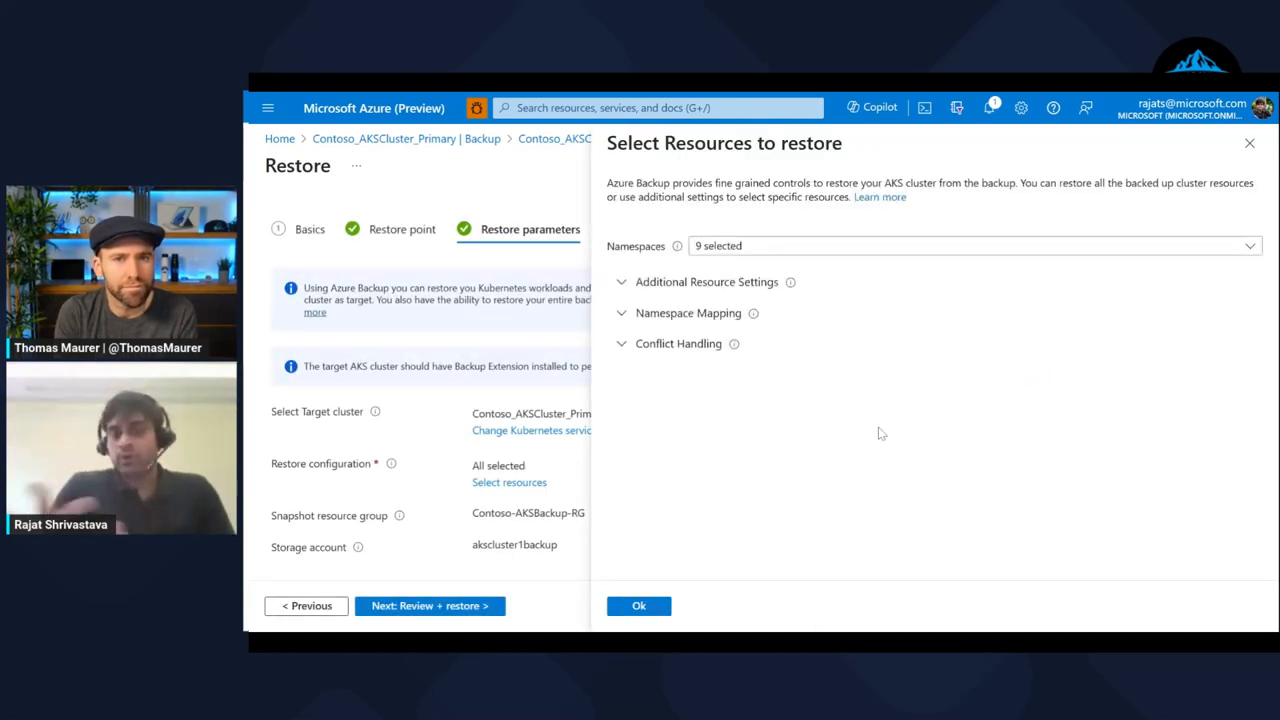
click(970, 244)
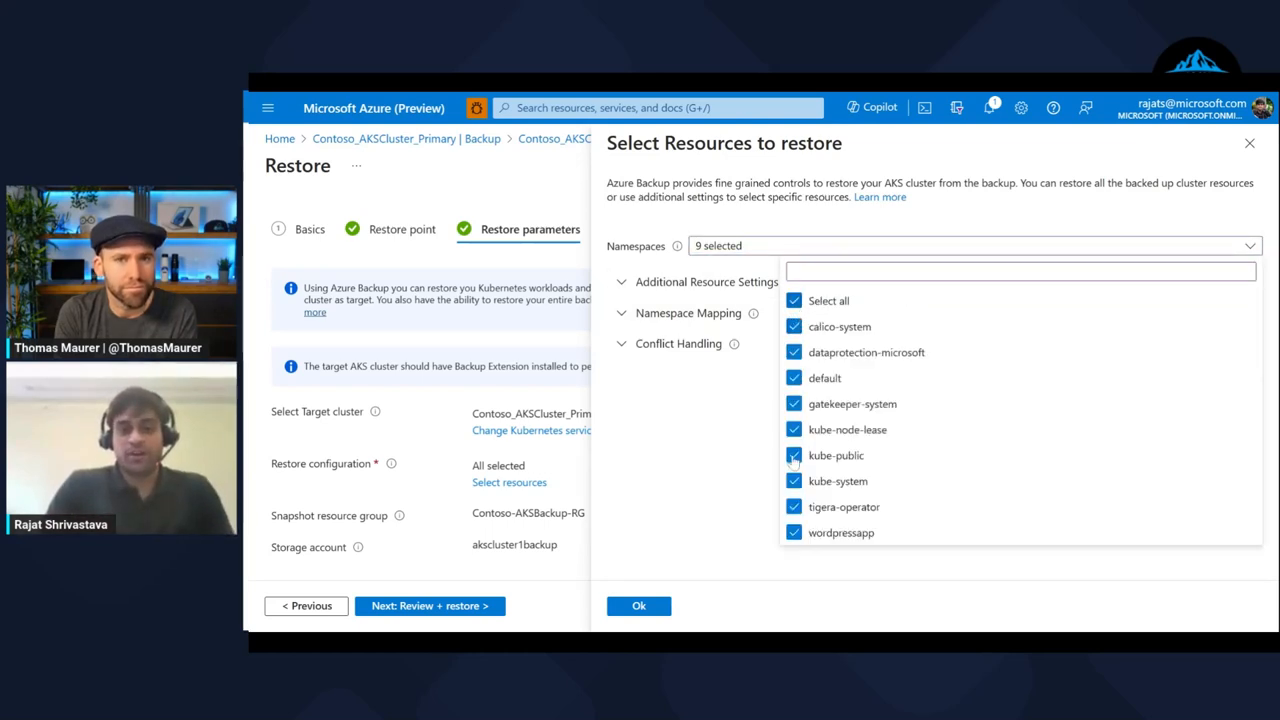
mouse_move(840, 504)
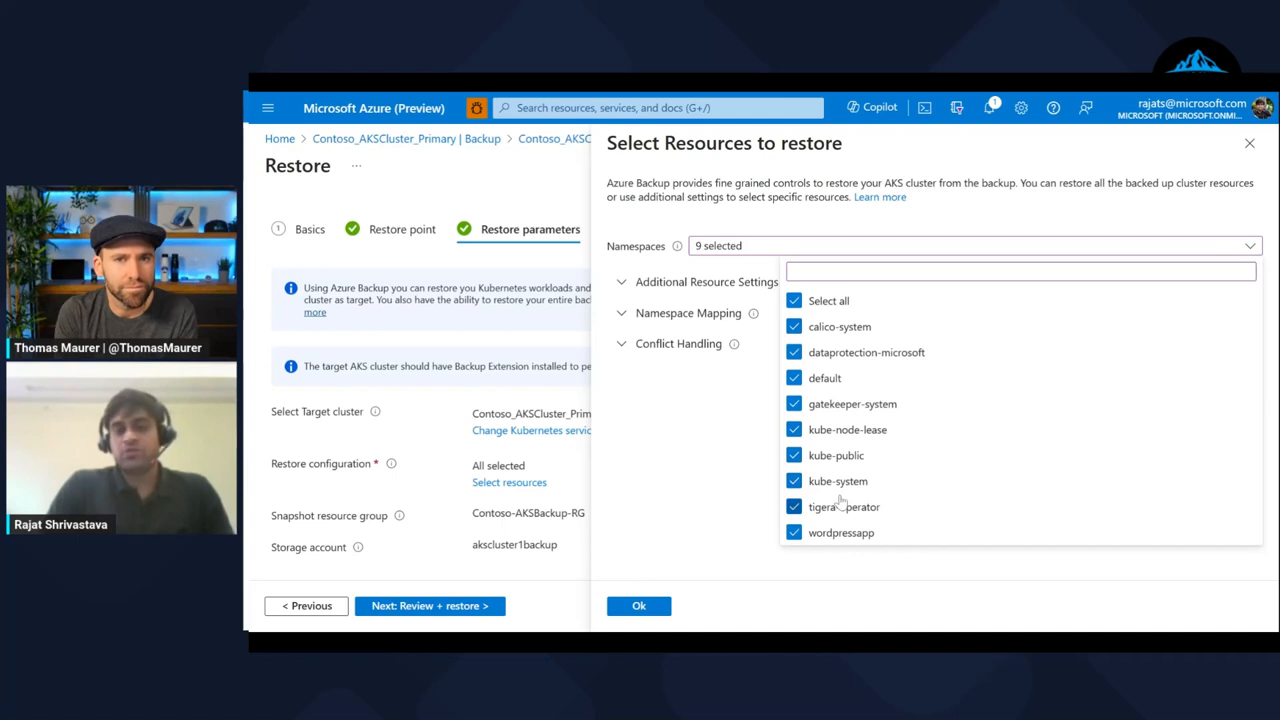
mouse_move(916, 402)
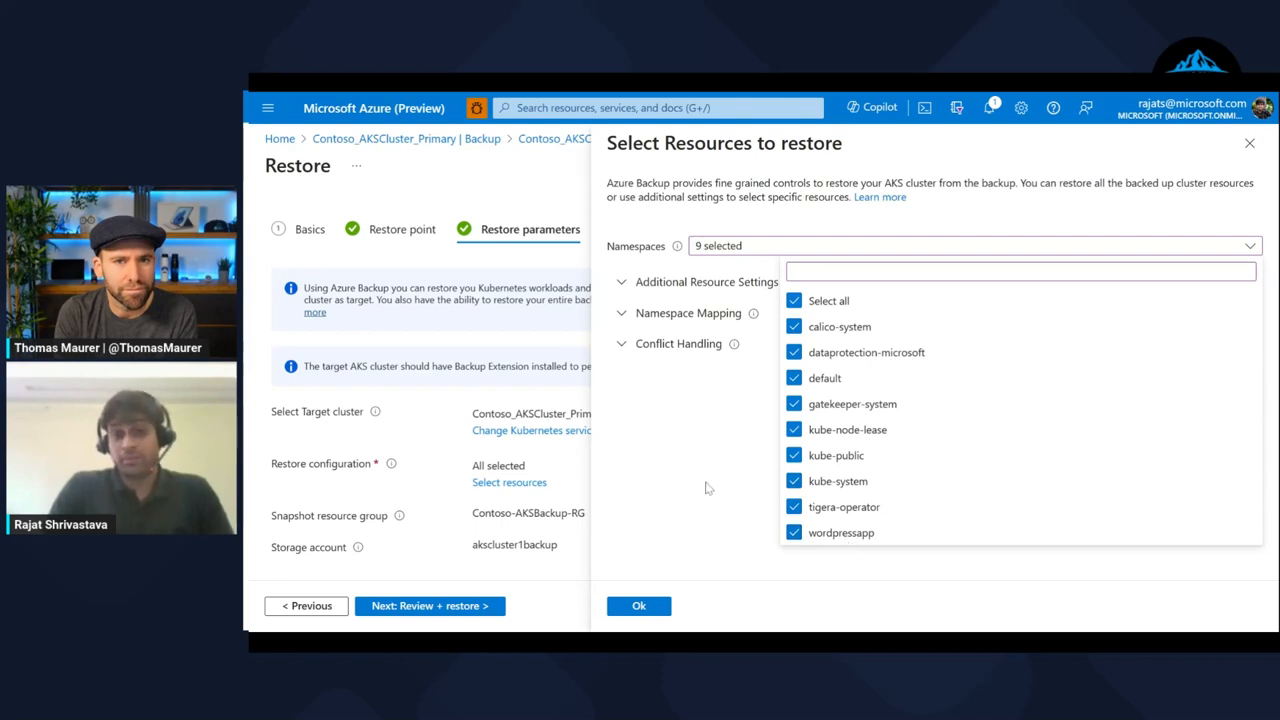
click(970, 244)
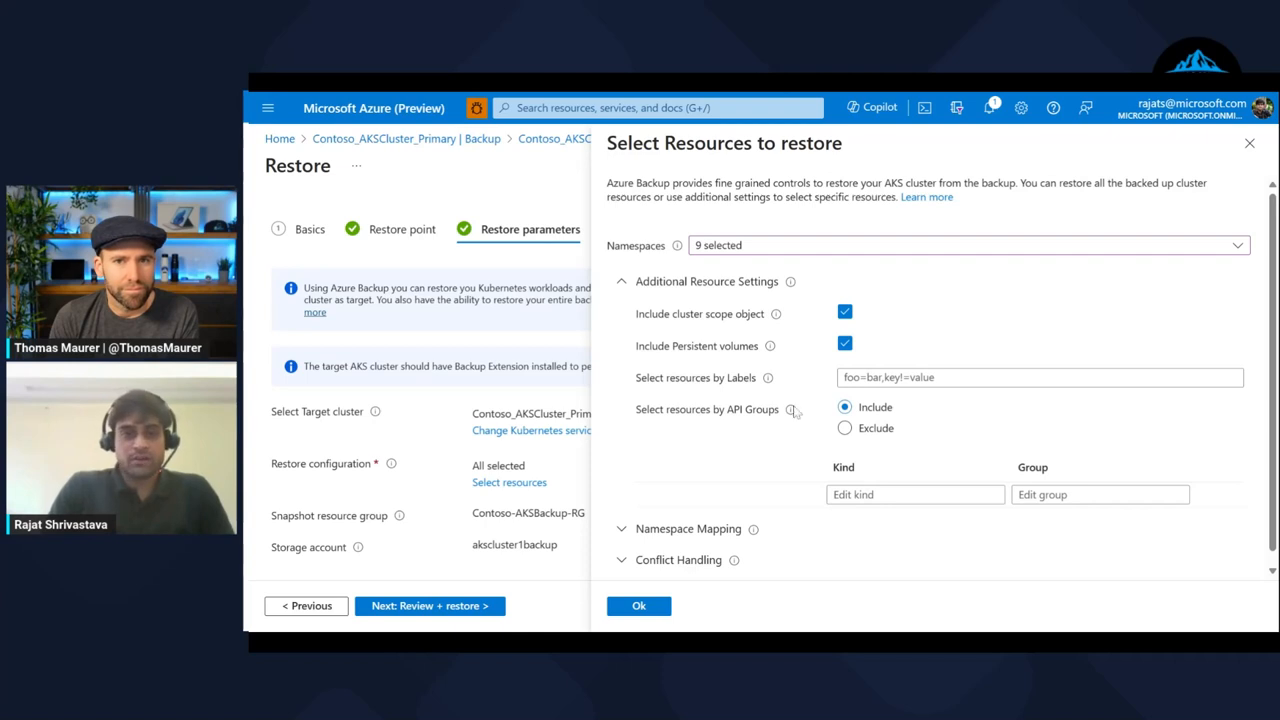
mouse_move(928, 422)
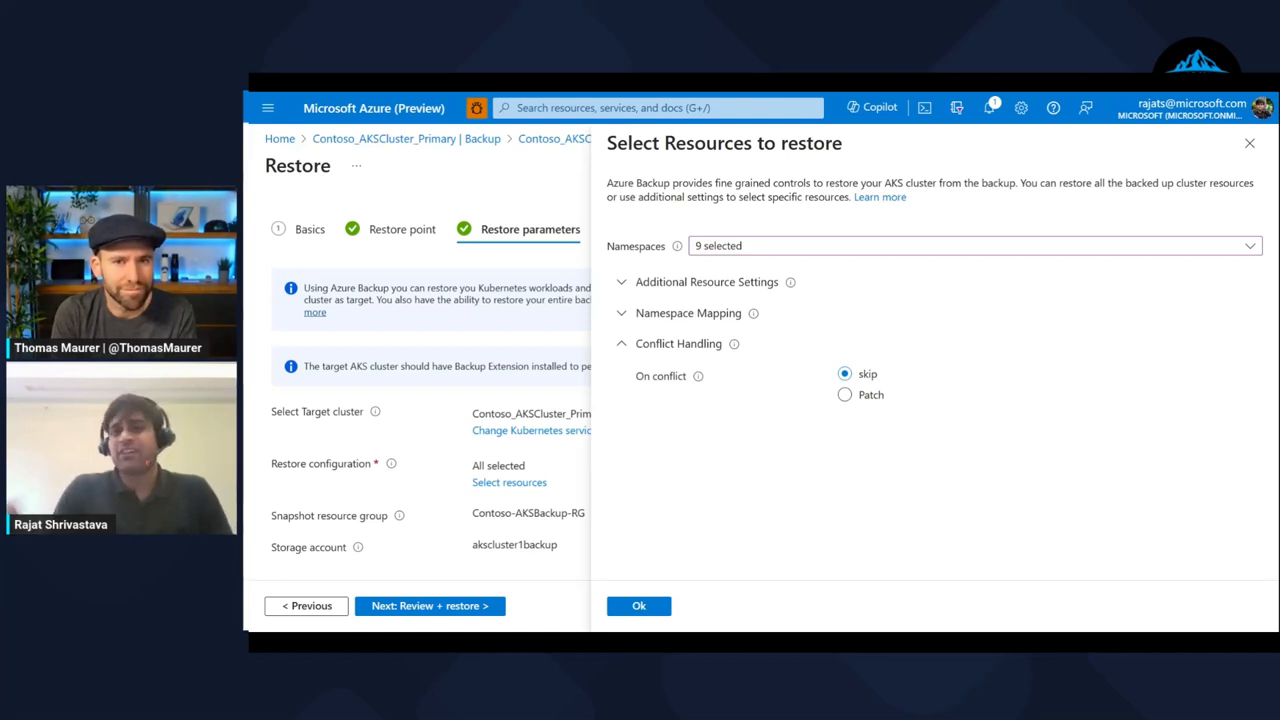
mouse_move(638, 606)
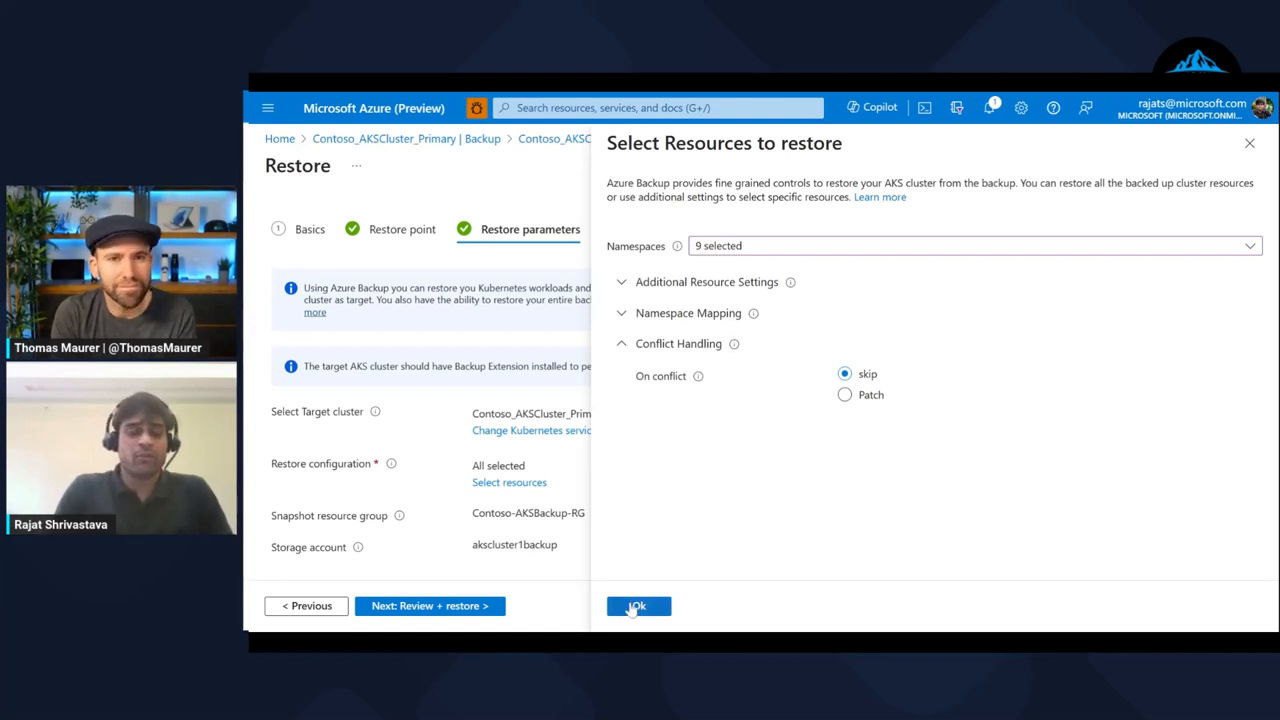
Step: Confirm the restore resource selection and reopen the fullbackup backup instance
click(638, 606)
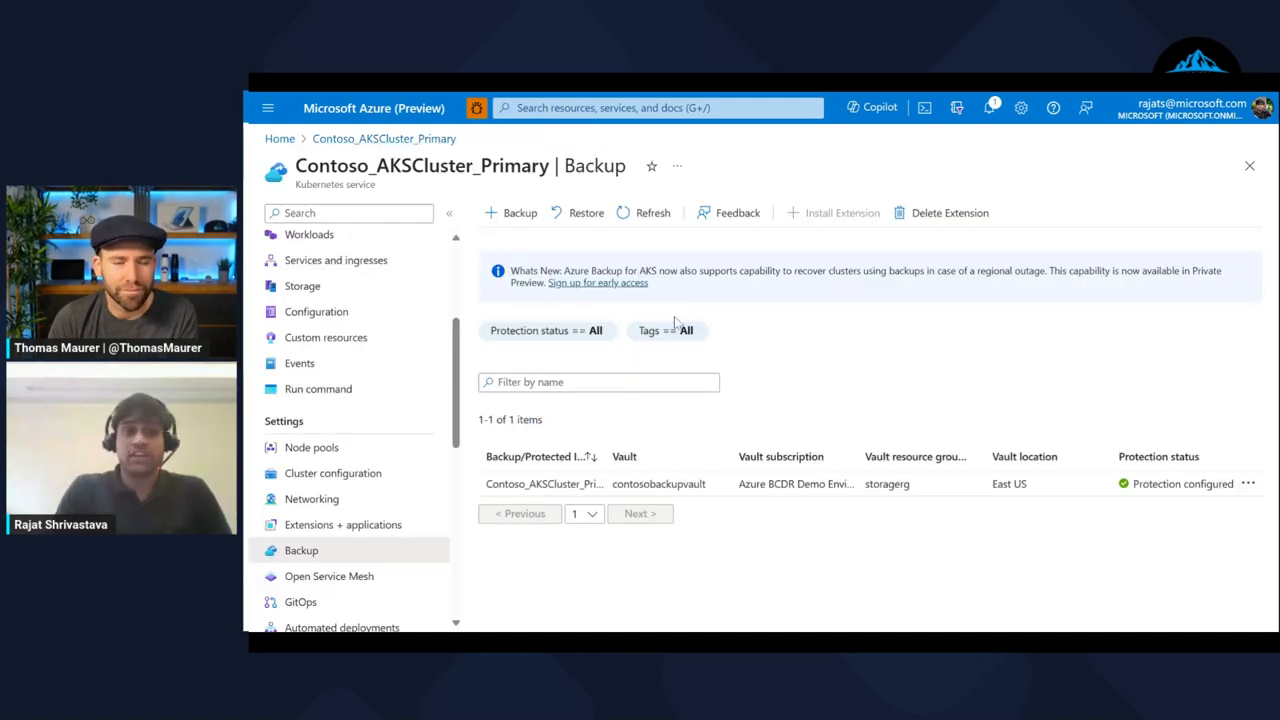
click(544, 482)
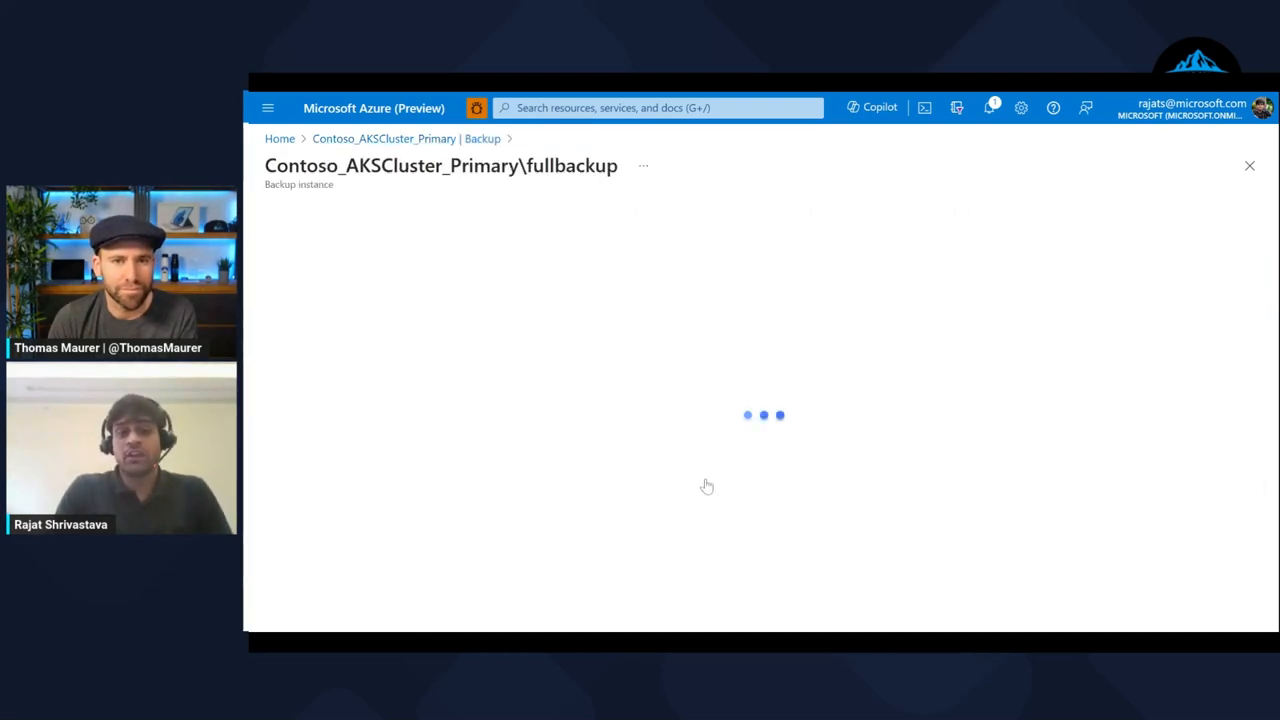